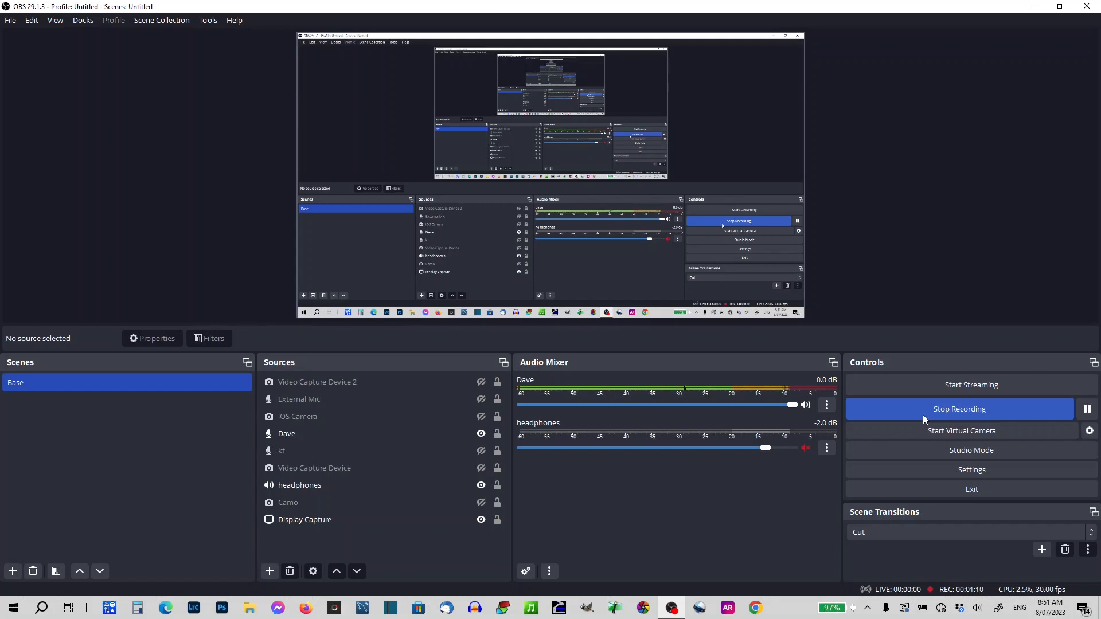
pyautogui.moveTo(956, 284)
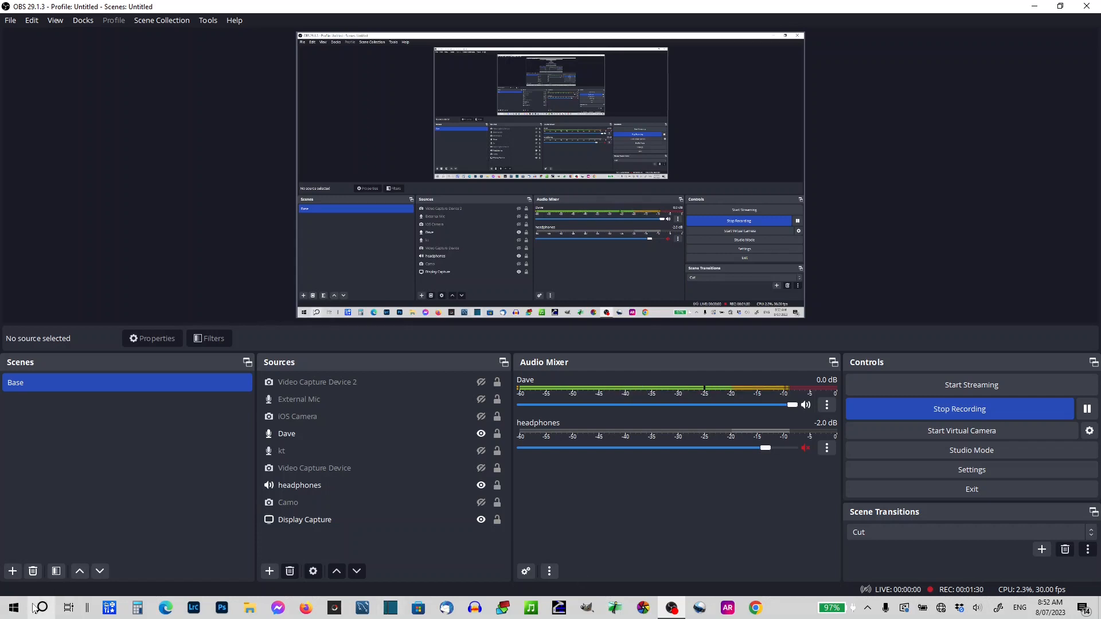
# Bring up Windows Settings over the recording OBS window.
pyautogui.click(12, 607)
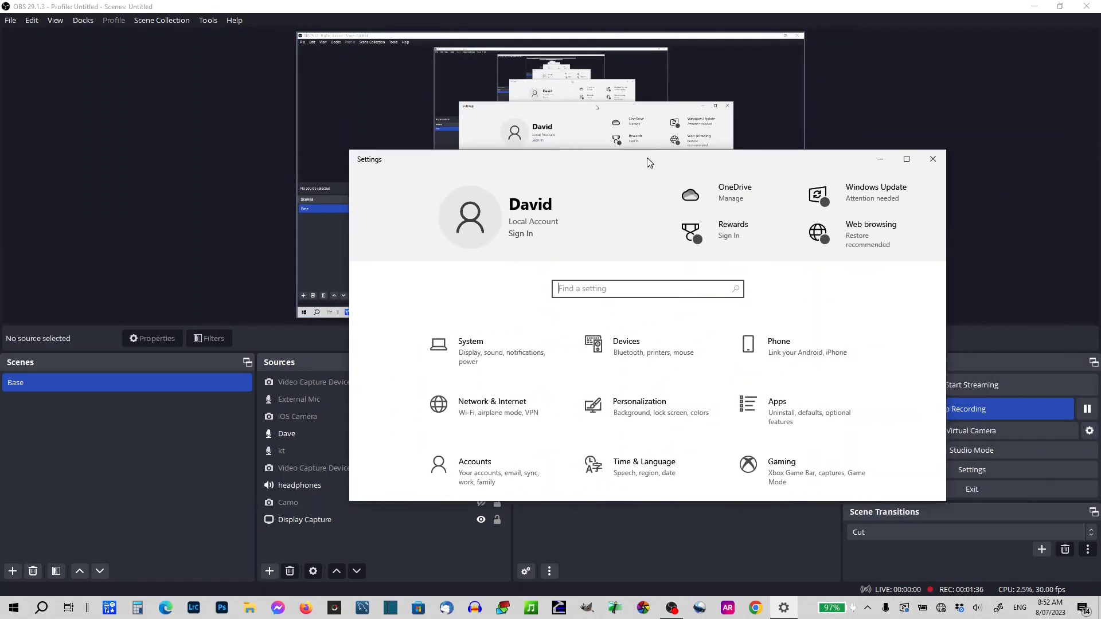
# Maximize Settings, go to Devices, select Canon Digital Camera and reach Devices and Printers.
pyautogui.click(906, 158)
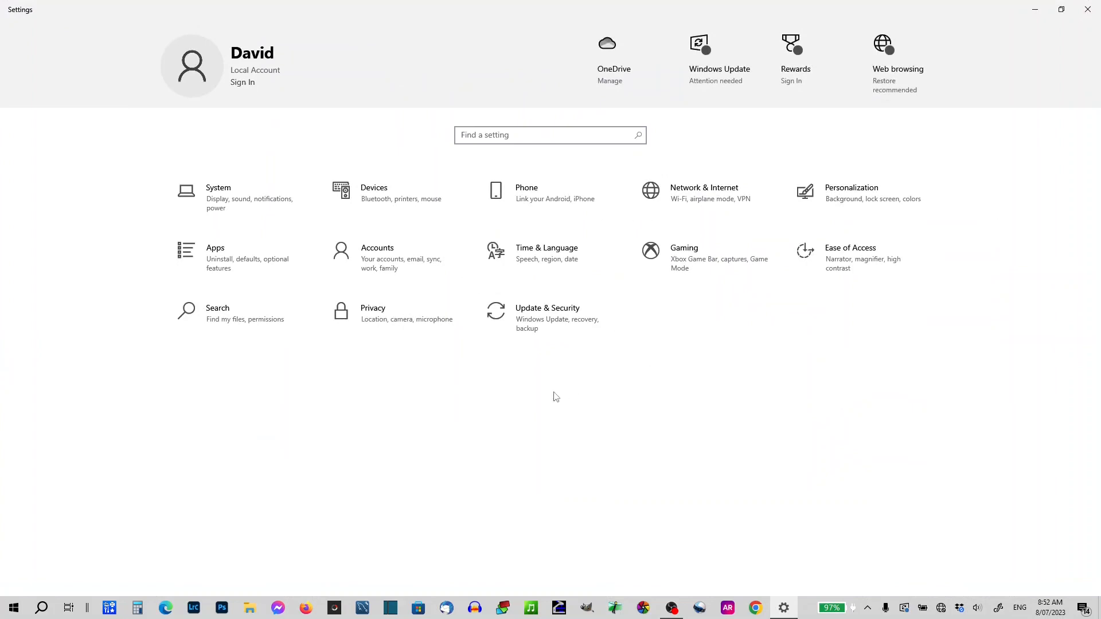
pyautogui.click(373, 193)
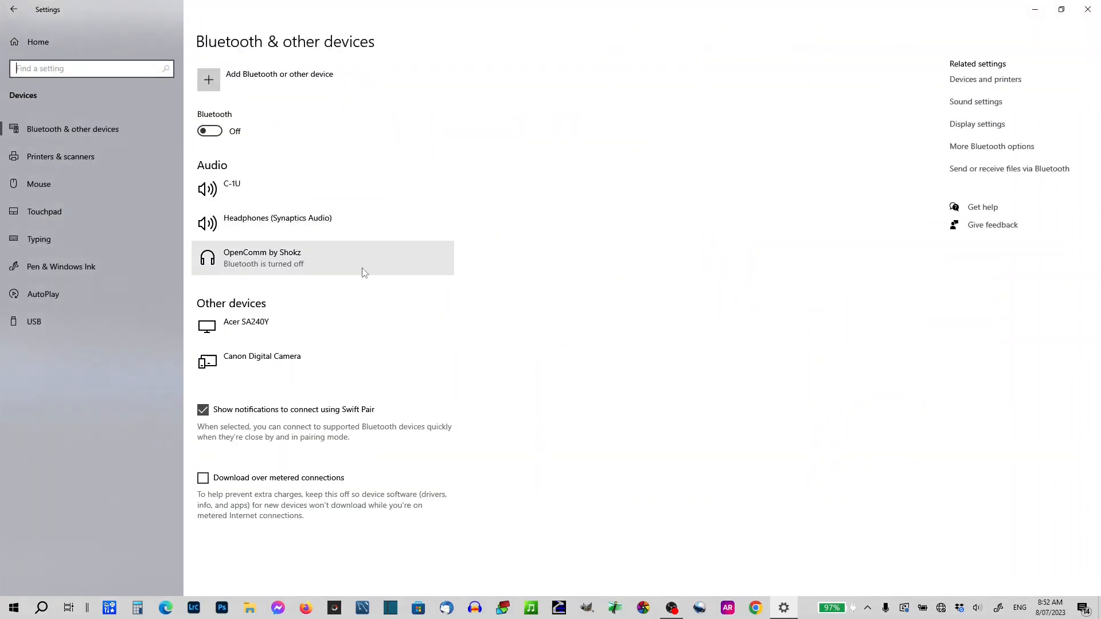
pyautogui.click(281, 355)
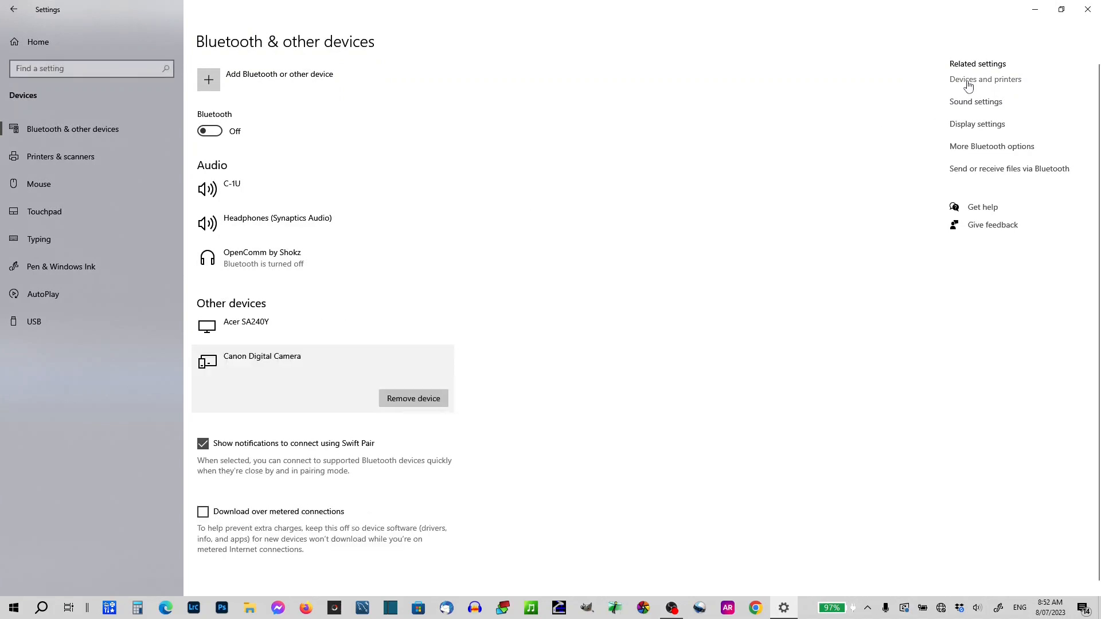
pyautogui.click(985, 79)
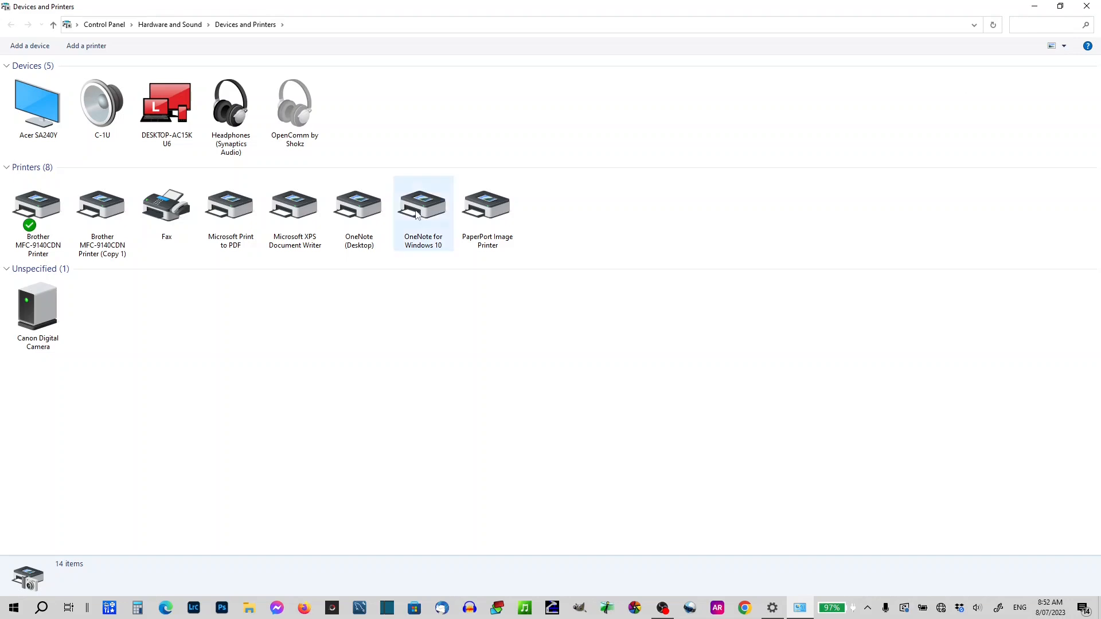
pyautogui.click(37, 309)
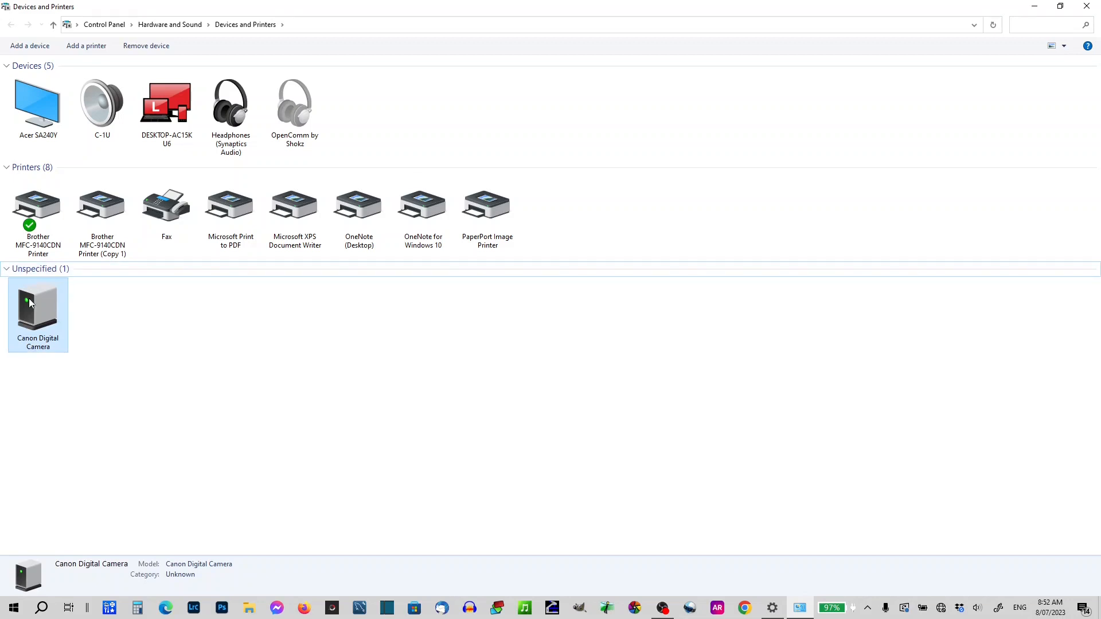
pyautogui.rightClick(37, 308)
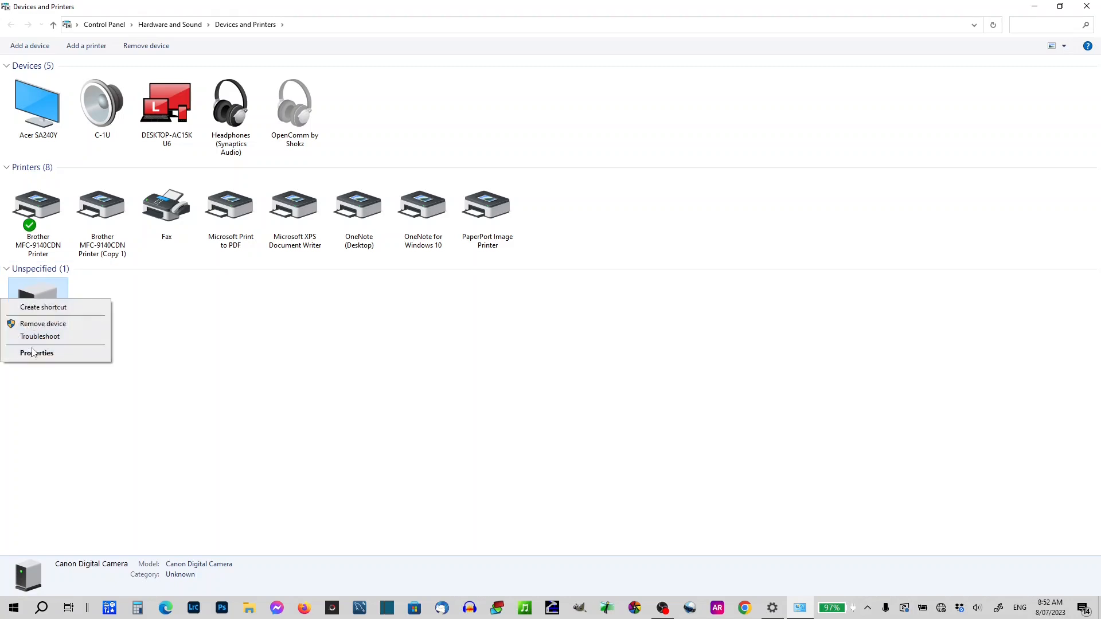
pyautogui.click(36, 352)
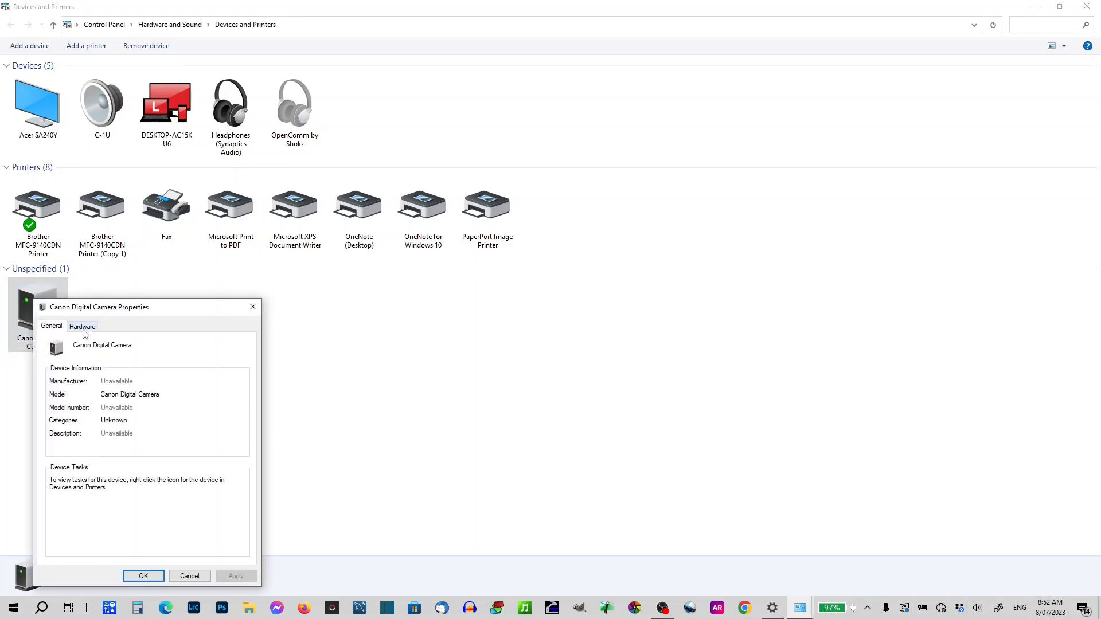
pyautogui.click(83, 326)
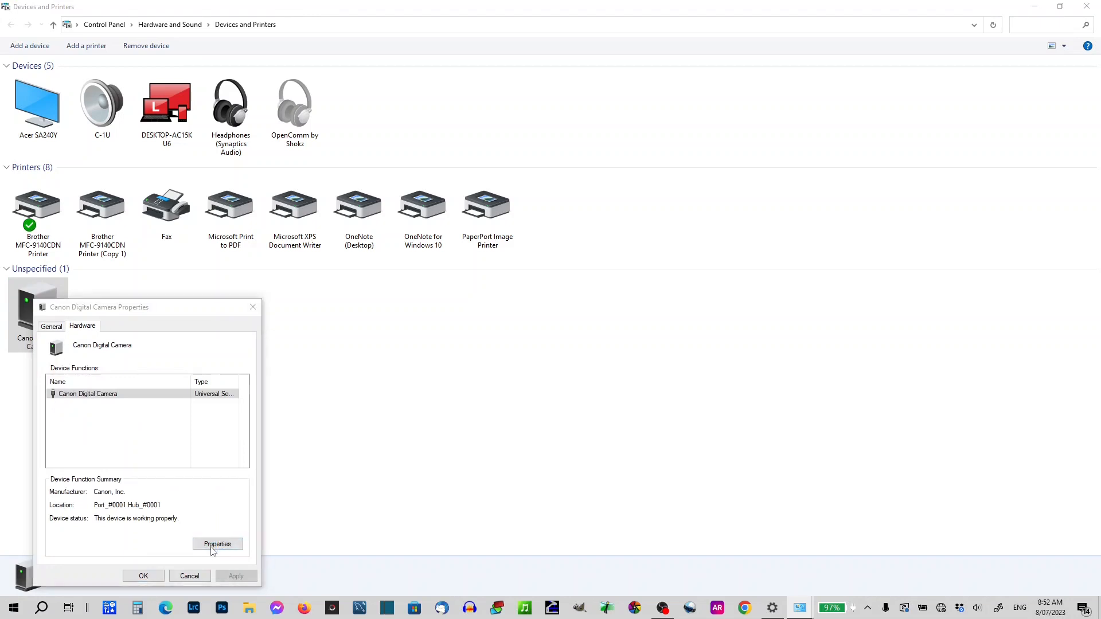
pyautogui.click(216, 543)
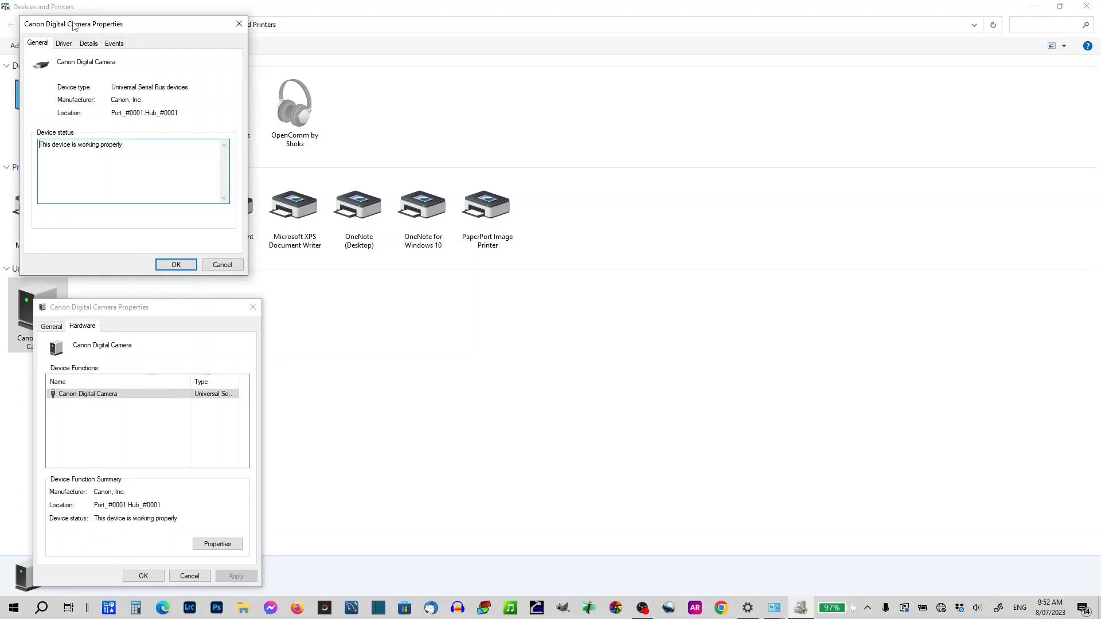
# Start the Update Driver wizard from the camera's Driver page.
pyautogui.click(63, 42)
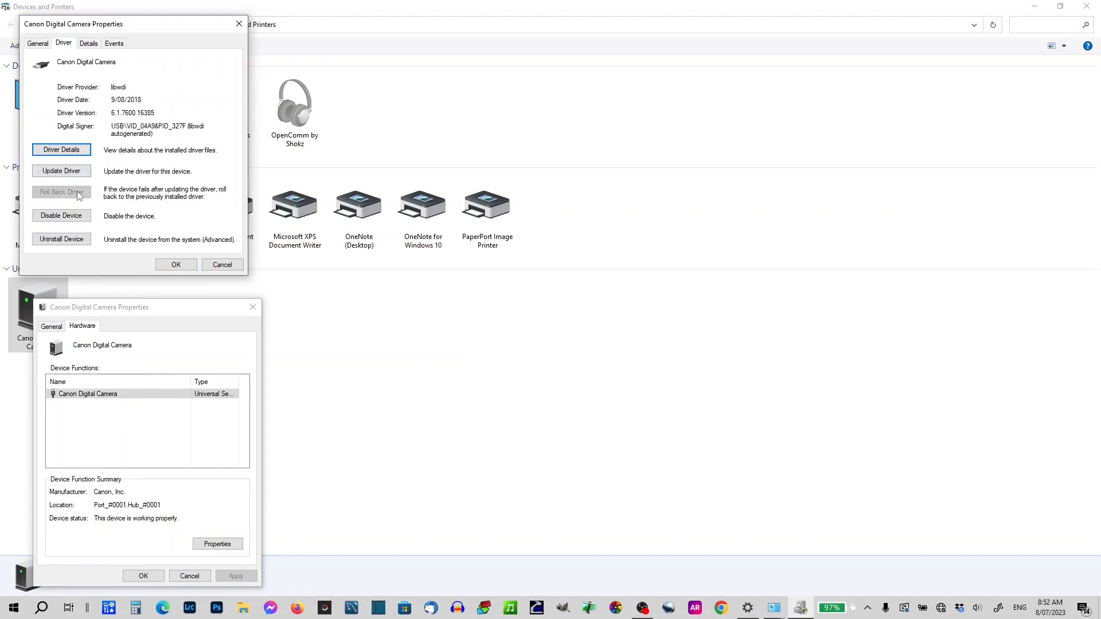
pyautogui.click(61, 171)
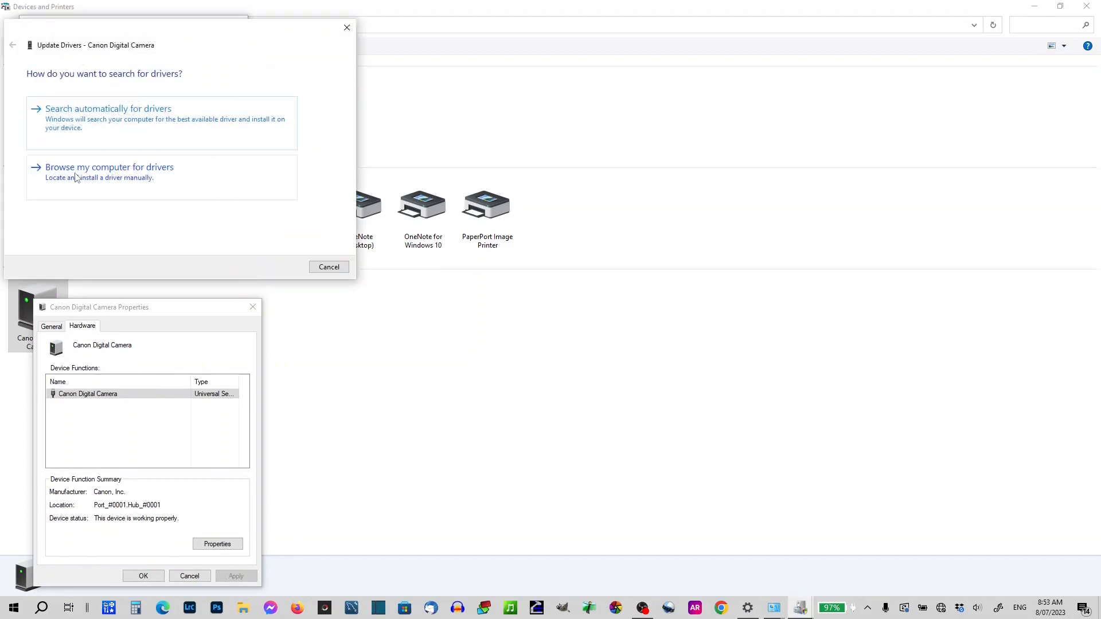
# Install the MTP USB Device driver from the local list, making the camera Canon EOS 1200D.
pyautogui.click(109, 167)
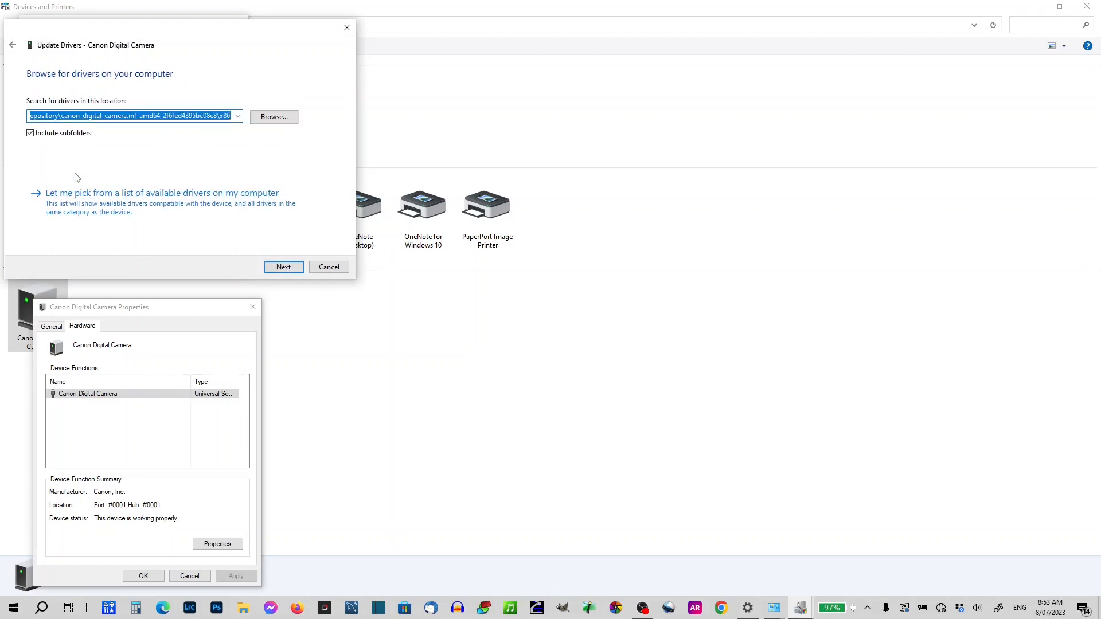
pyautogui.click(162, 193)
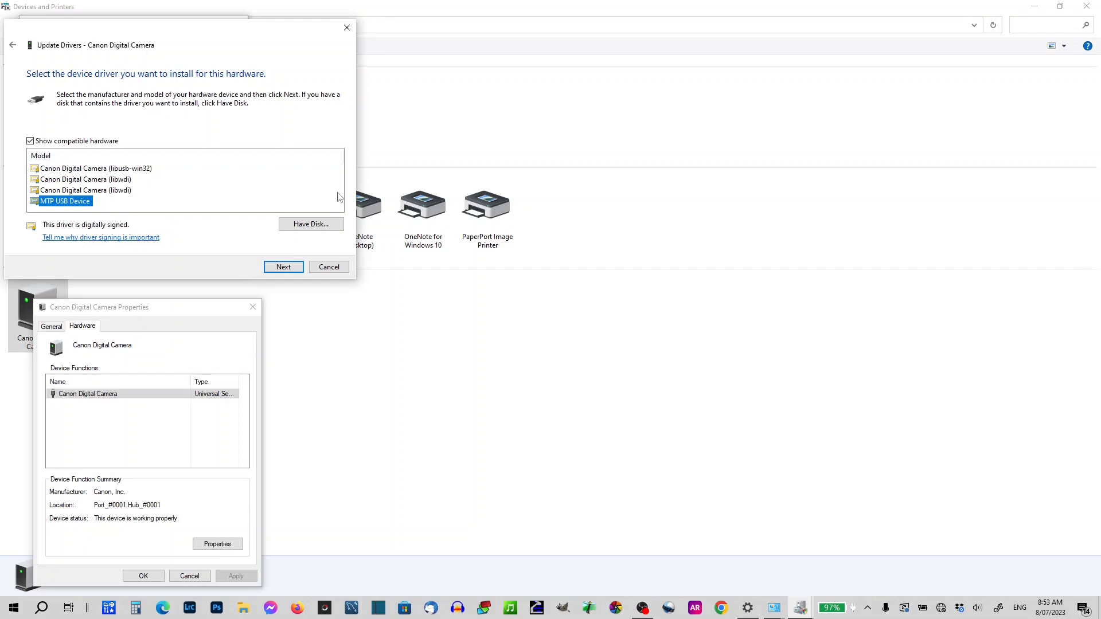
pyautogui.click(283, 267)
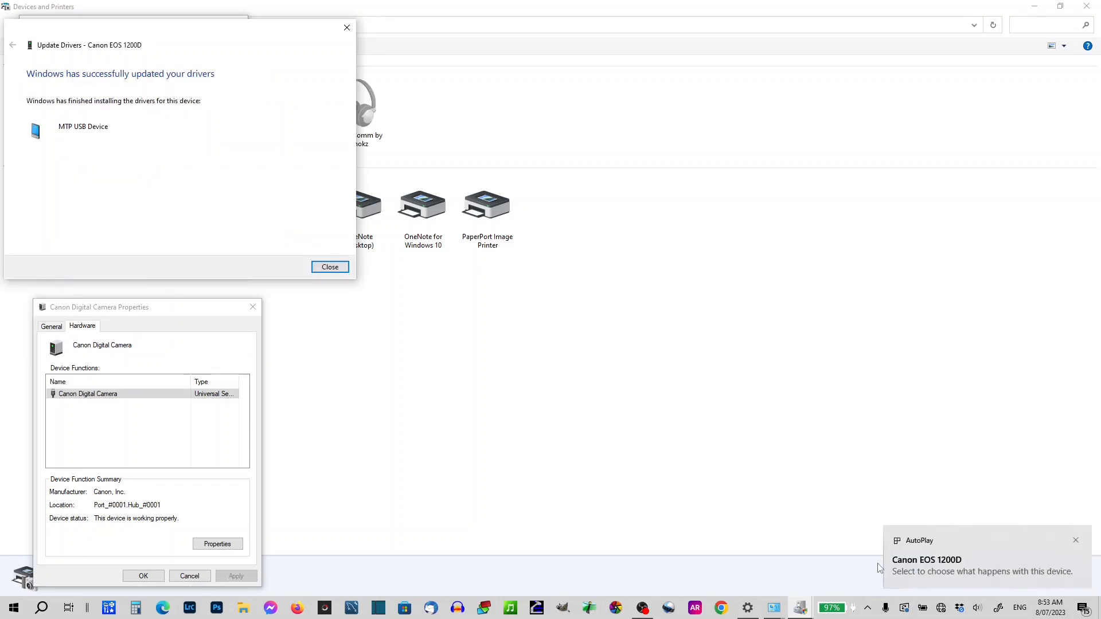
pyautogui.moveTo(923, 551)
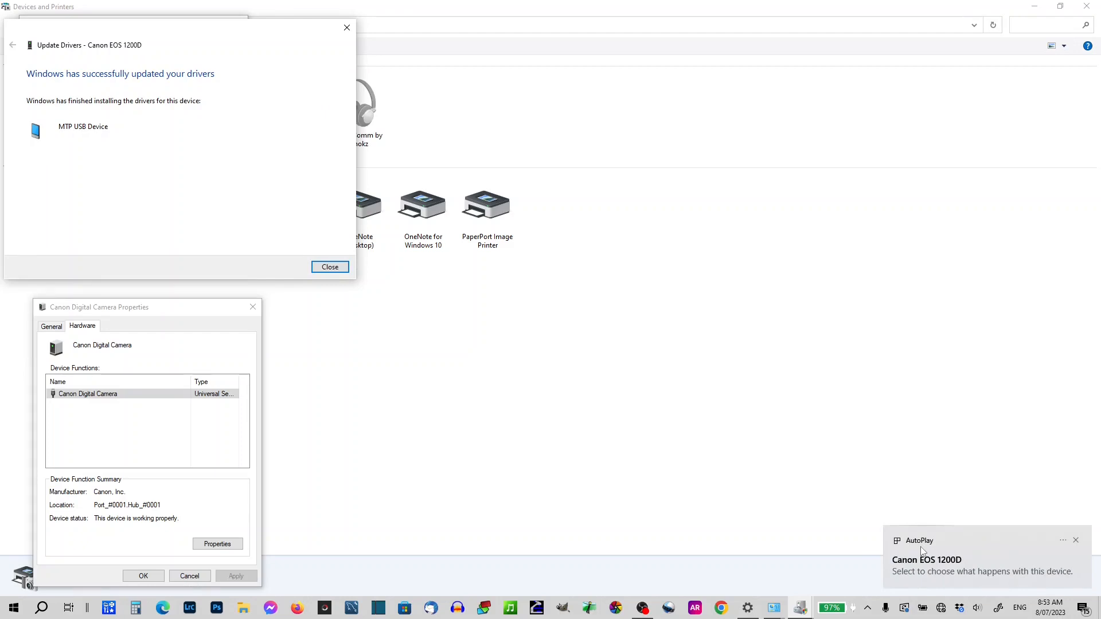
pyautogui.click(329, 267)
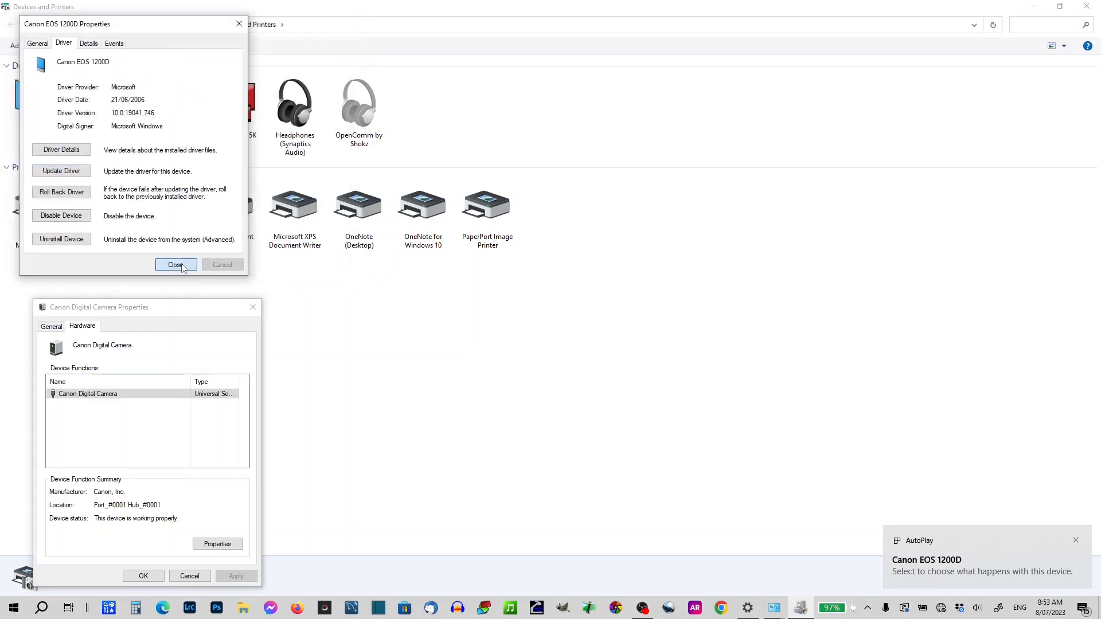
# Close the camera properties dialogs, Devices and Printers and Settings, returning to OBS.
pyautogui.click(175, 264)
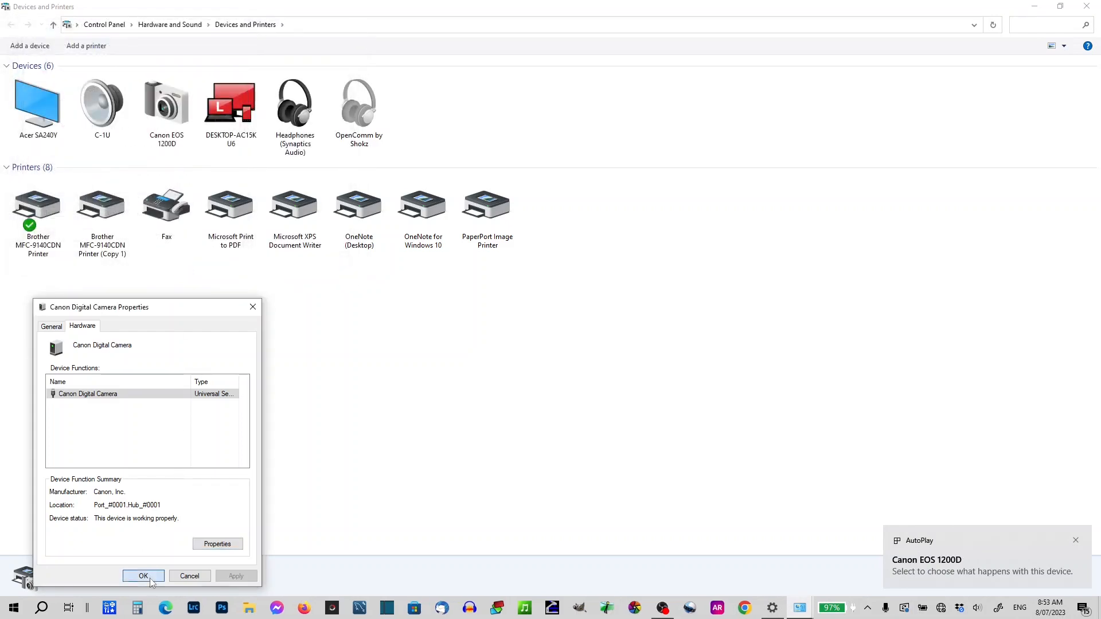
pyautogui.click(143, 576)
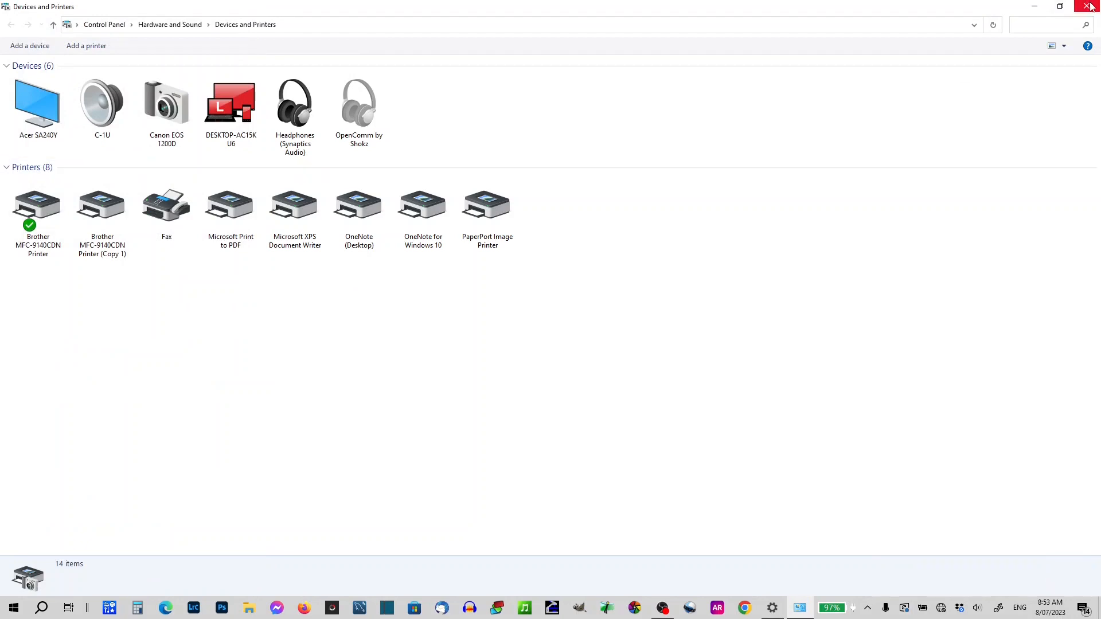
pyautogui.click(166, 105)
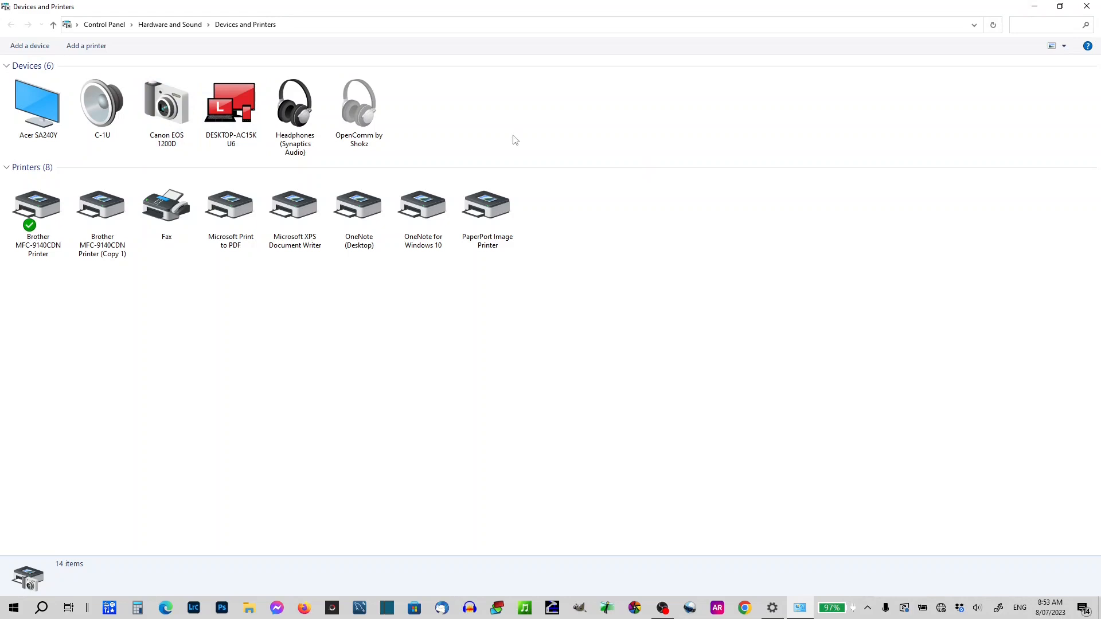
pyautogui.moveTo(763, 12)
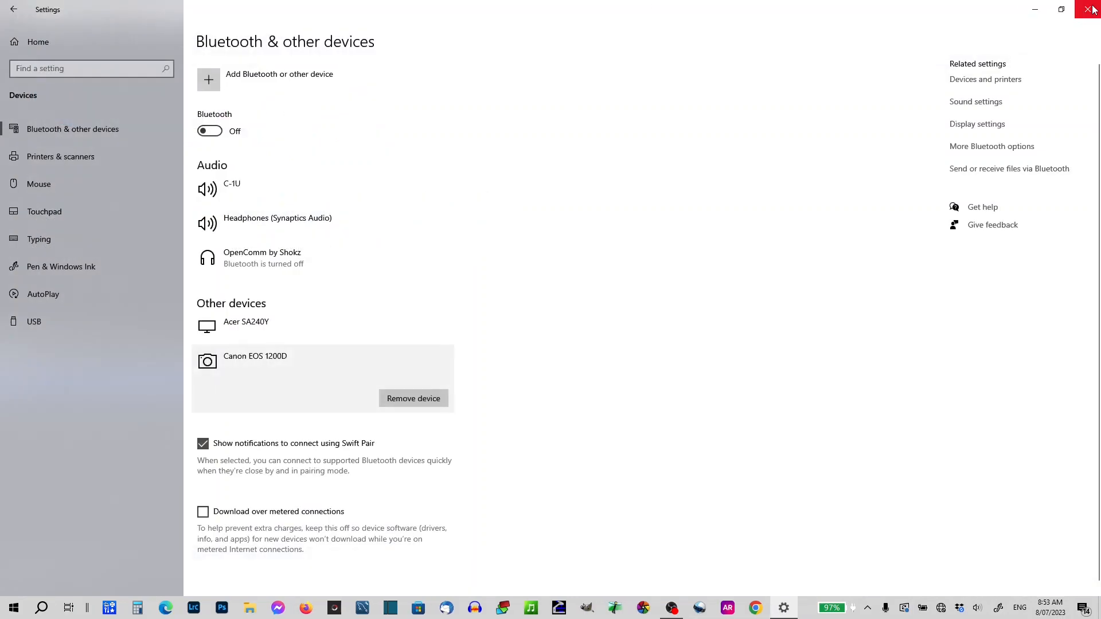
pyautogui.click(669, 607)
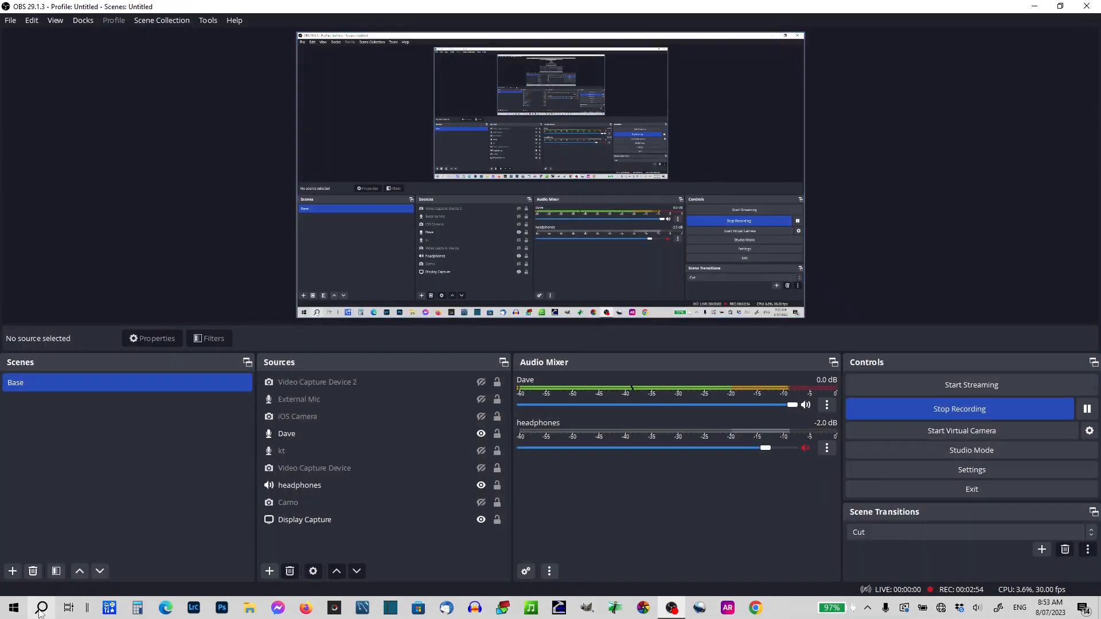
pyautogui.click(13, 607)
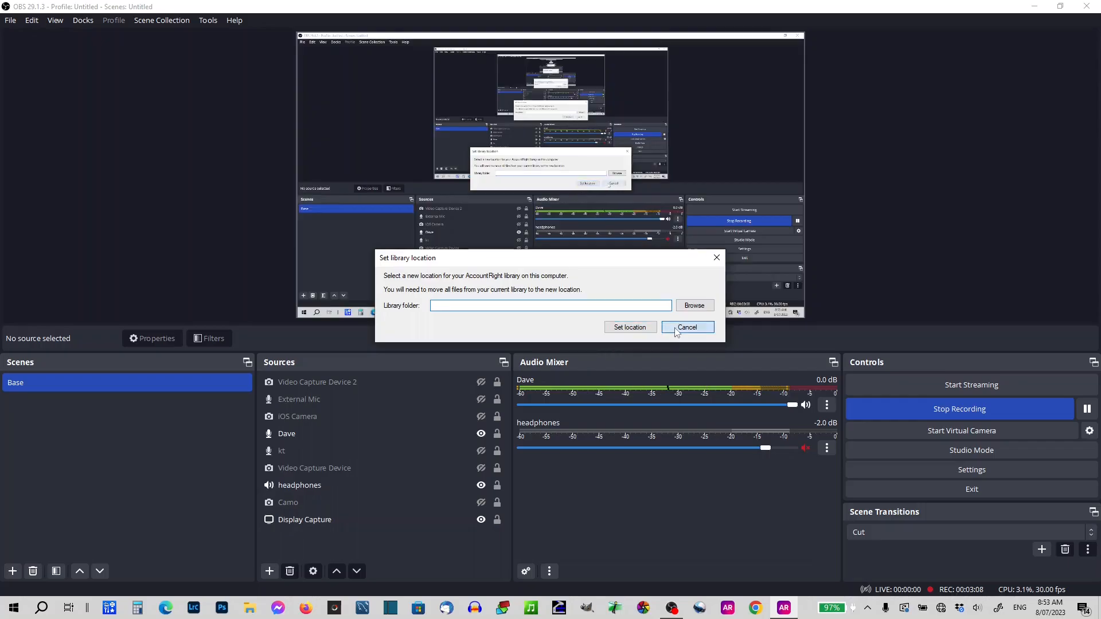
pyautogui.click(686, 327)
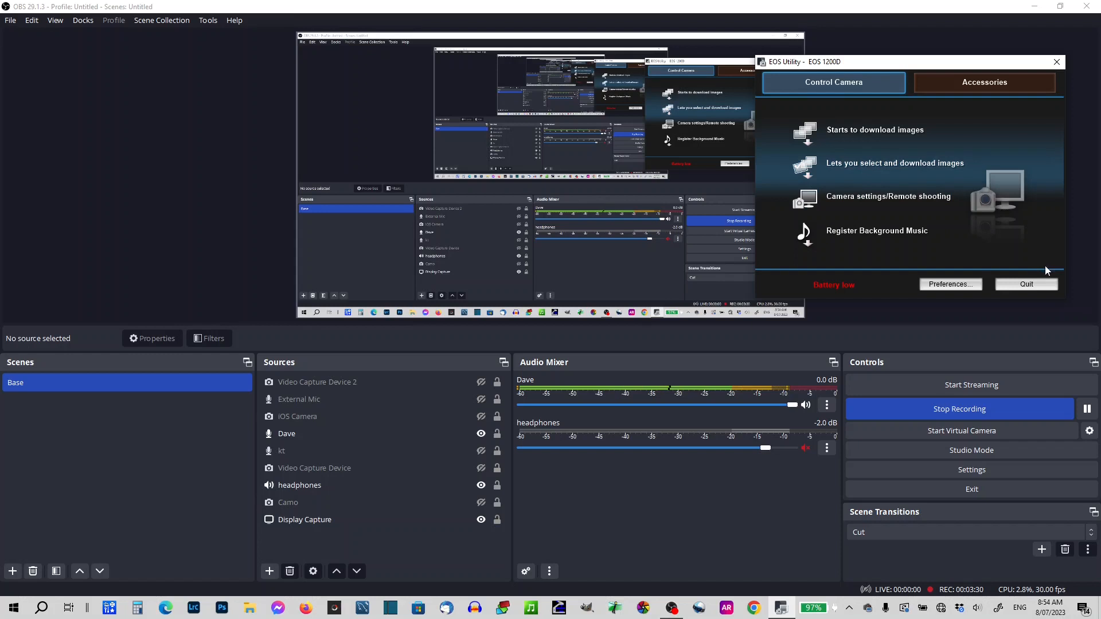
pyautogui.click(1024, 283)
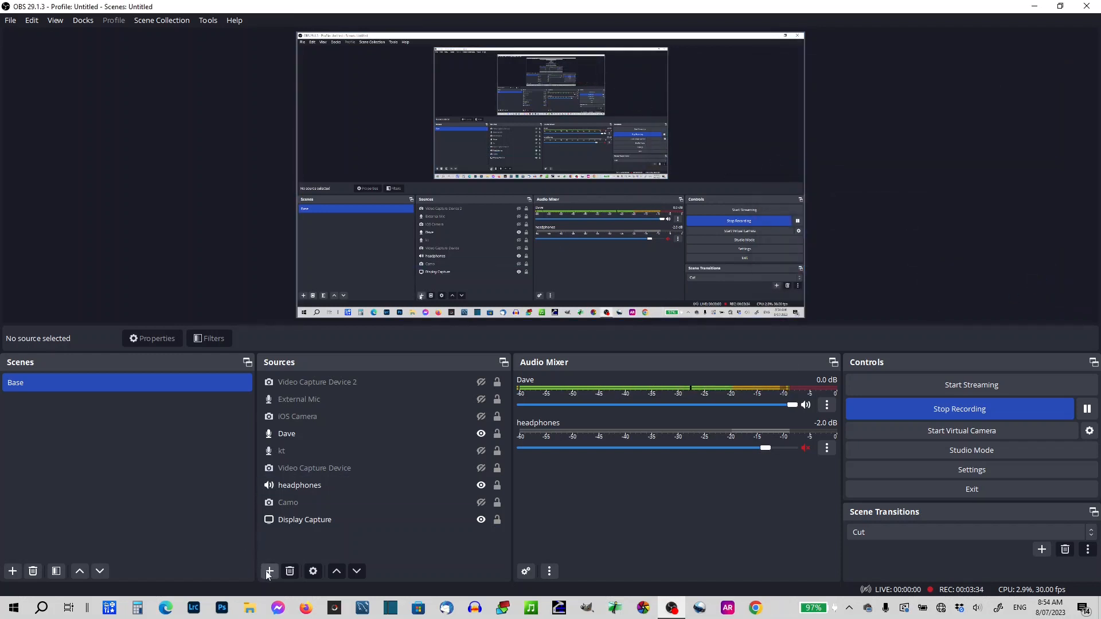
# Create a Video Capture Device source named Cannon and select it in the Sources list.
pyautogui.click(268, 571)
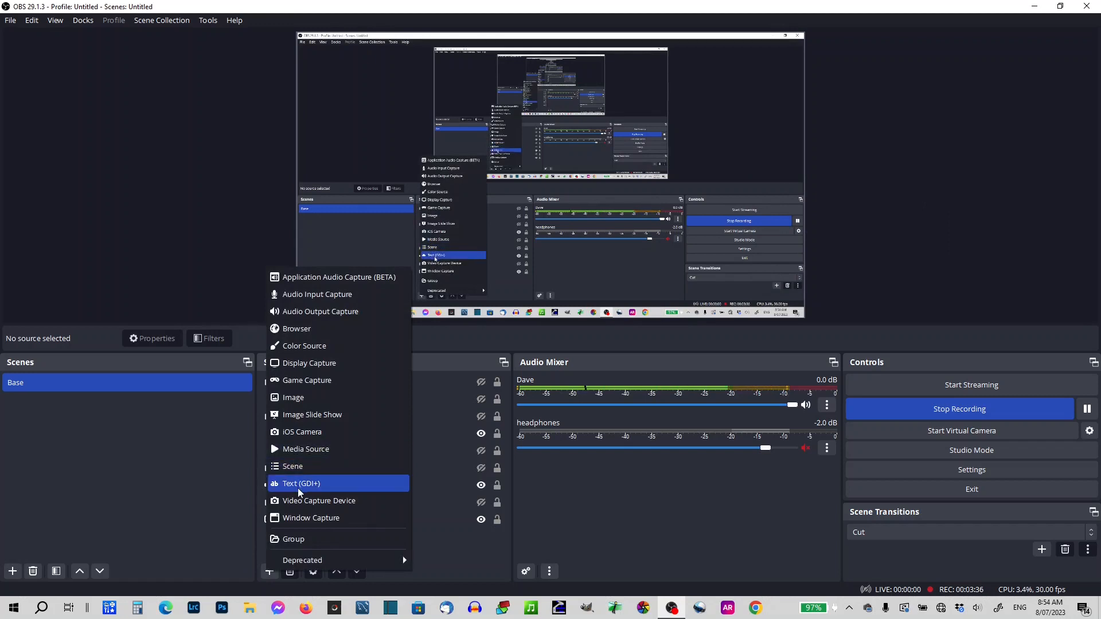
pyautogui.click(318, 501)
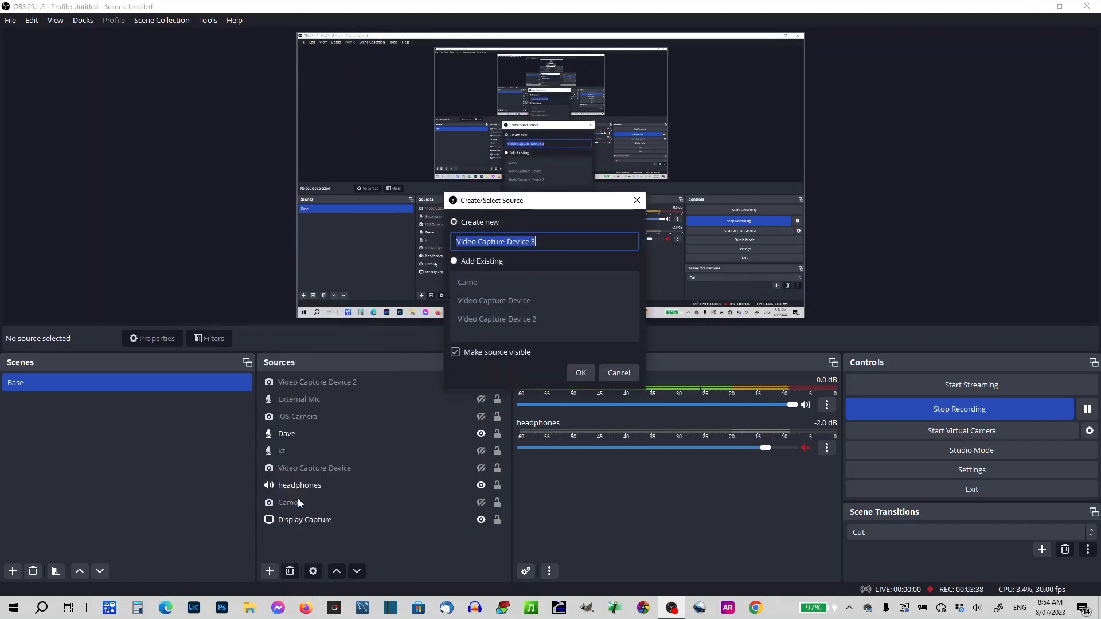
pyautogui.write('Cannon')
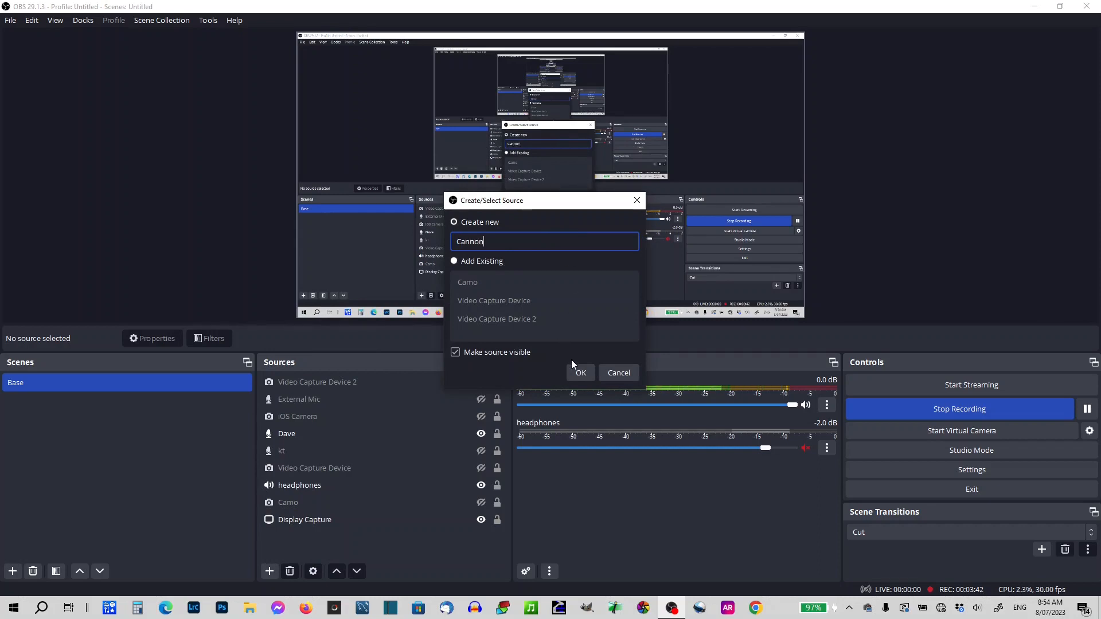
pyautogui.click(580, 371)
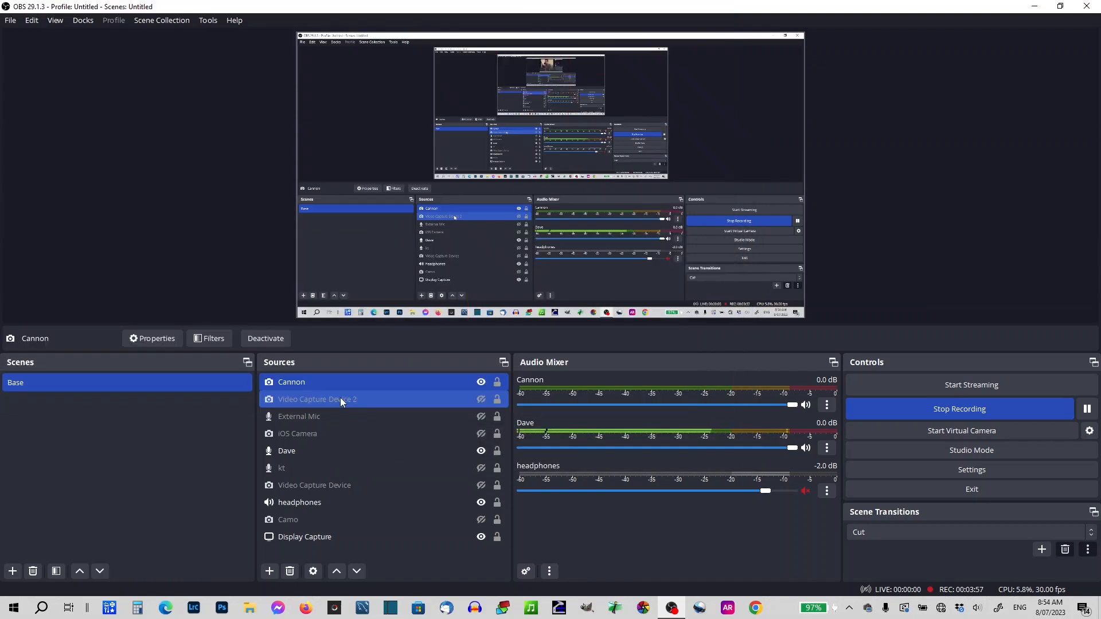
pyautogui.click(290, 380)
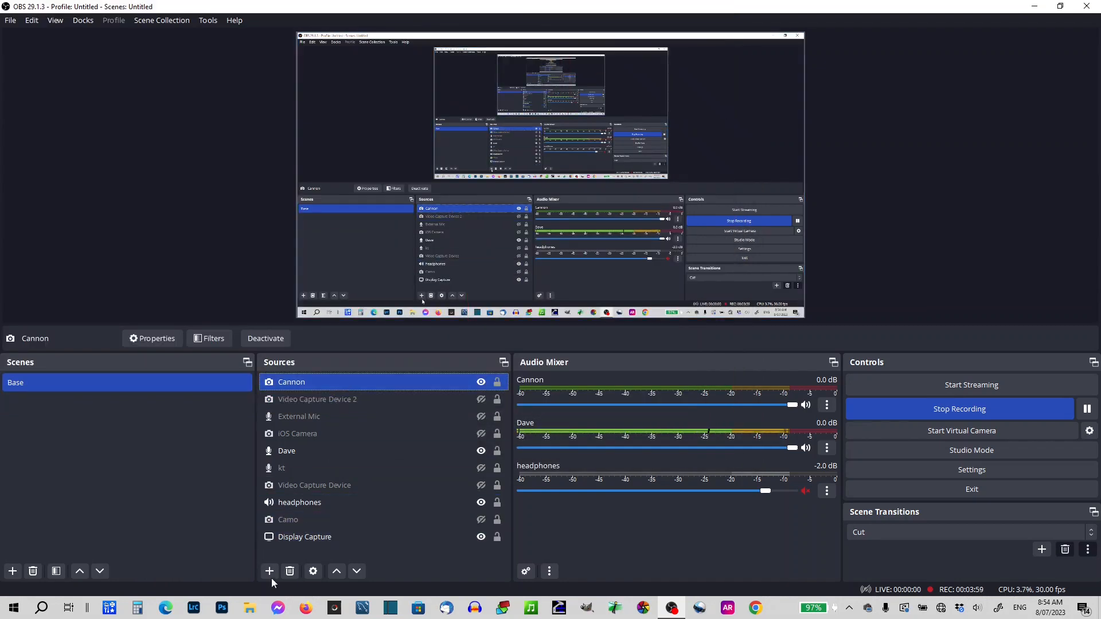
# Delete the Cannon source with confirmation, then bring up the Start menu.
pyautogui.click(289, 571)
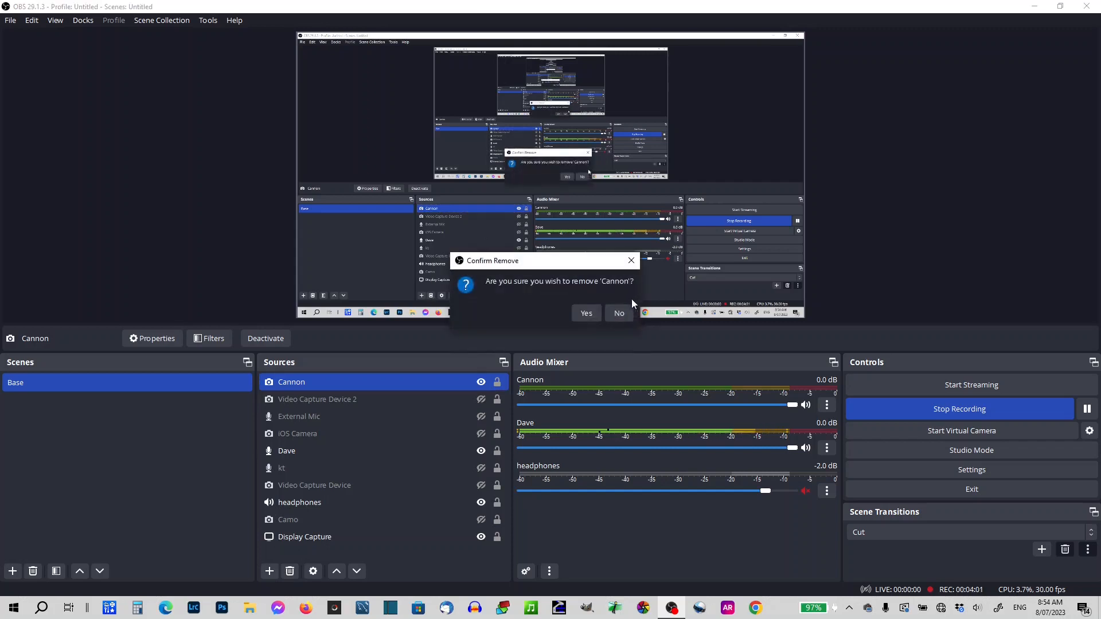
pyautogui.click(586, 313)
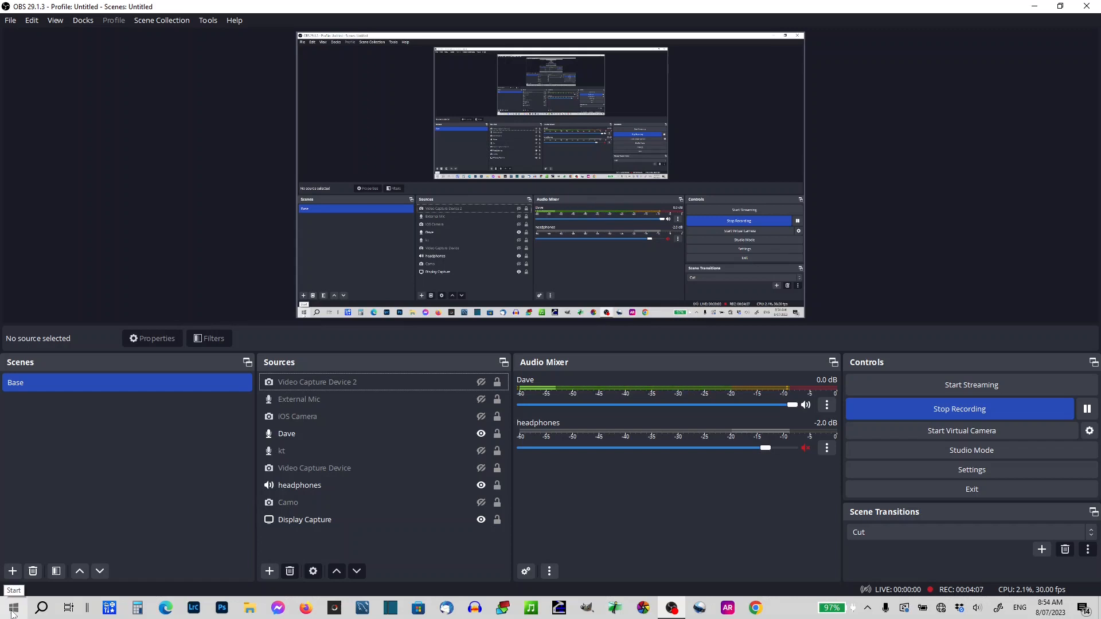
pyautogui.click(13, 606)
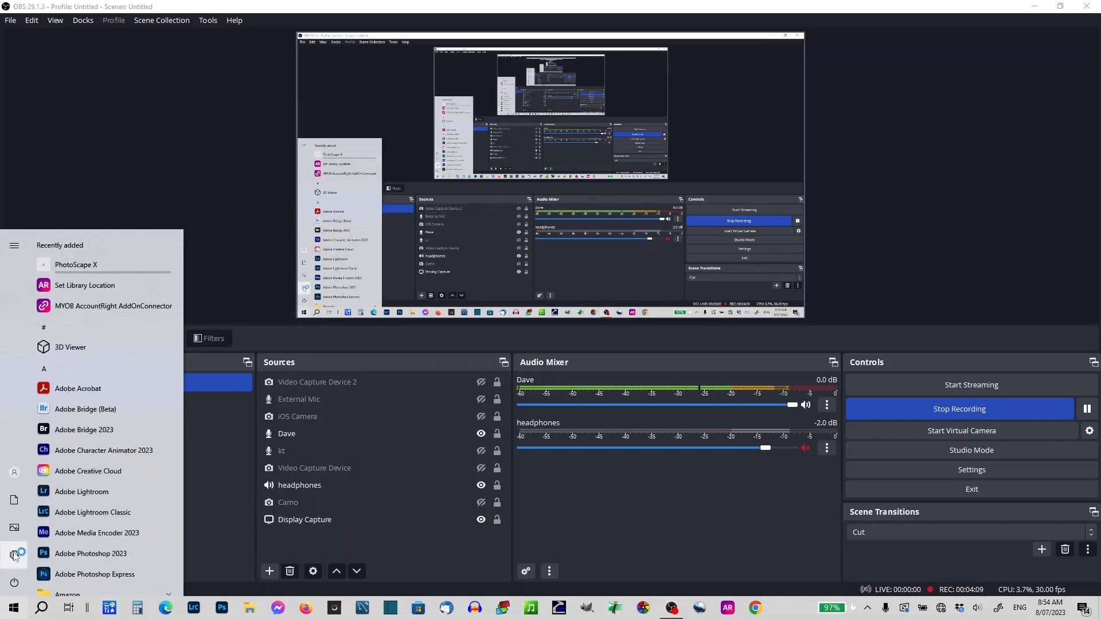
# Reach the Camera page under Privacy in Windows Settings.
pyautogui.click(781, 608)
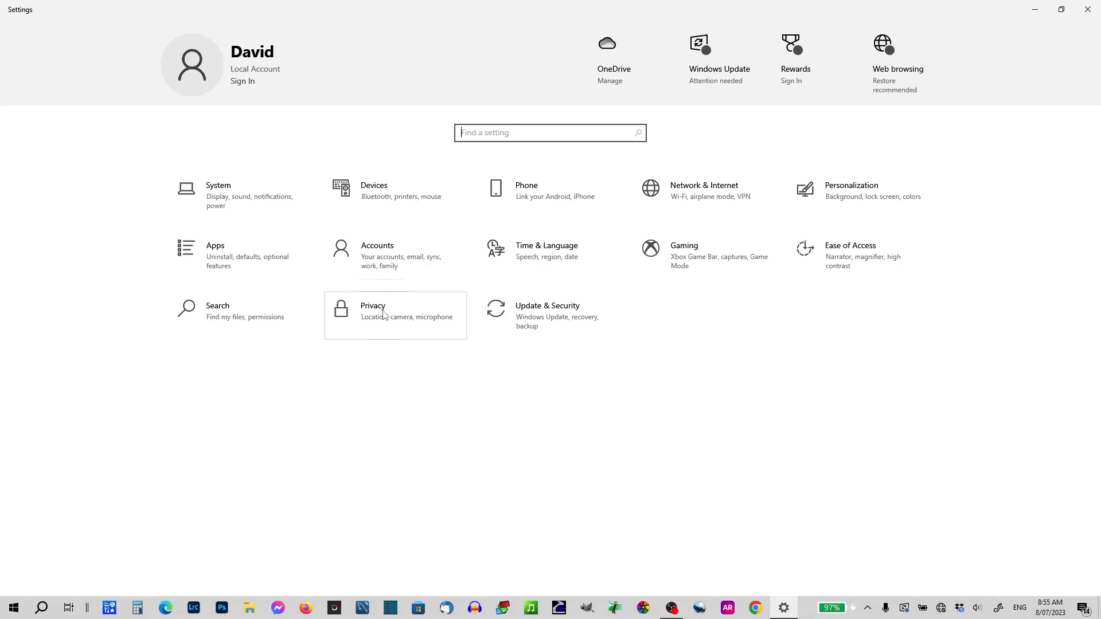
pyautogui.click(394, 315)
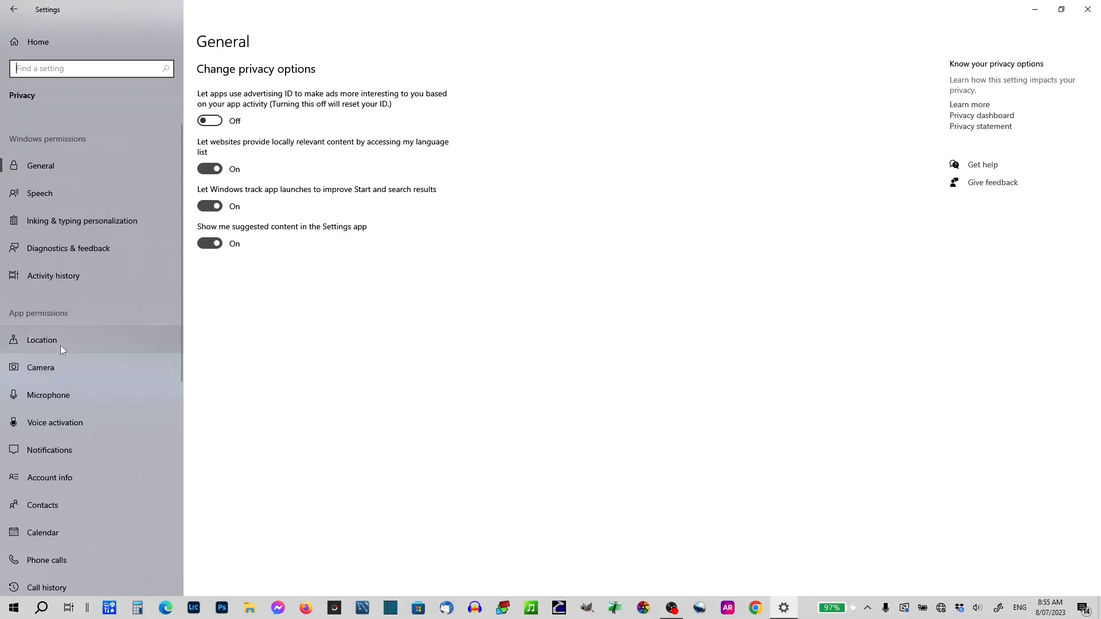
pyautogui.moveTo(75, 368)
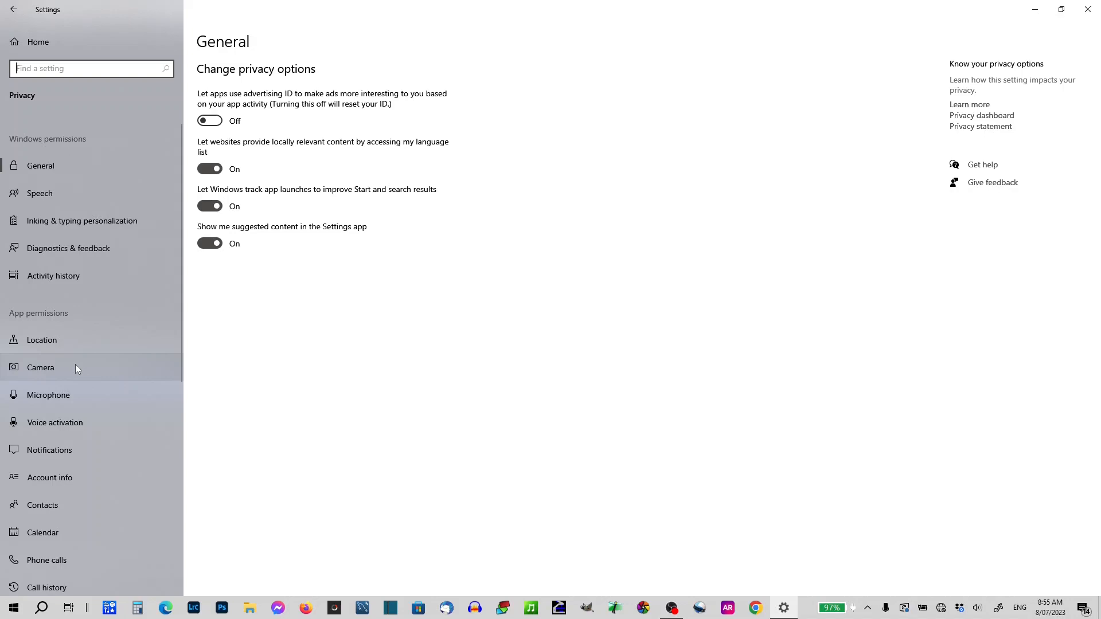
pyautogui.click(40, 367)
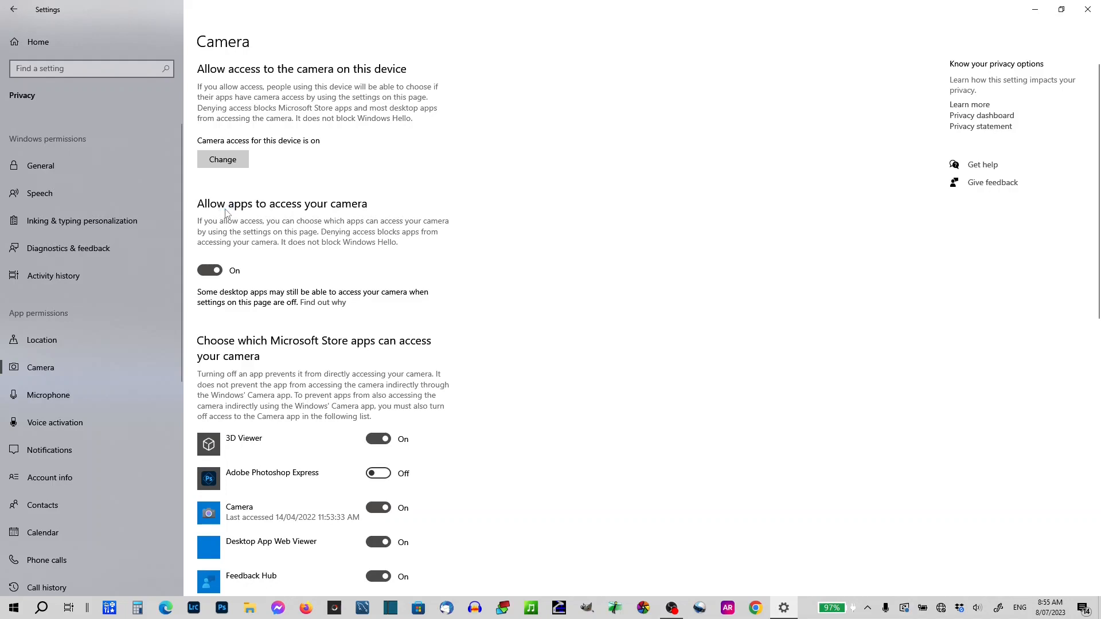
pyautogui.moveTo(398, 219)
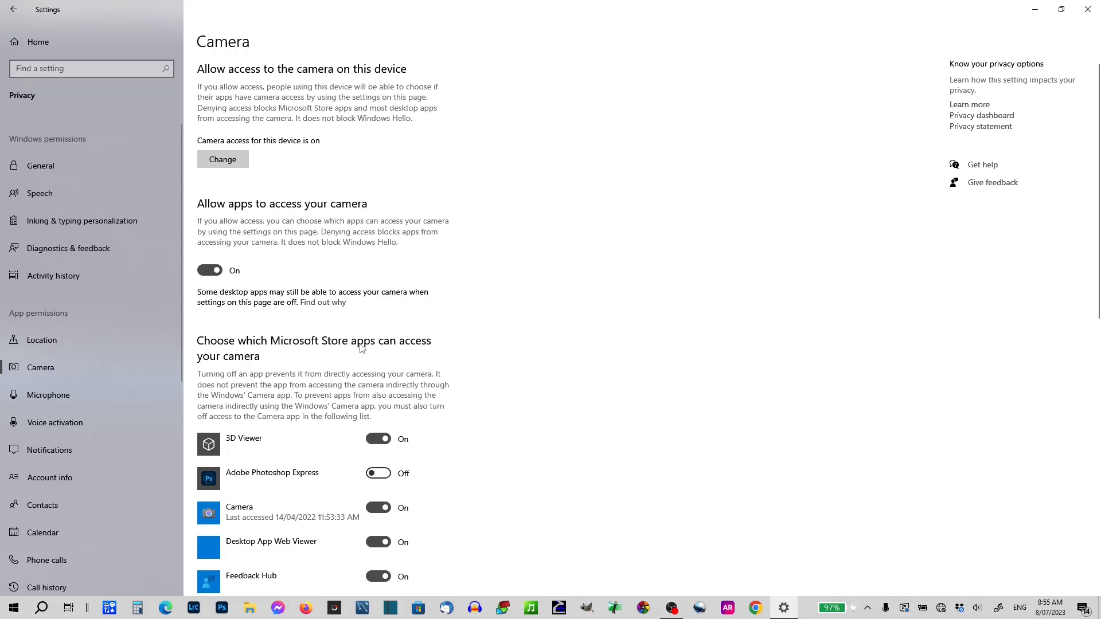
pyautogui.moveTo(1032, 477)
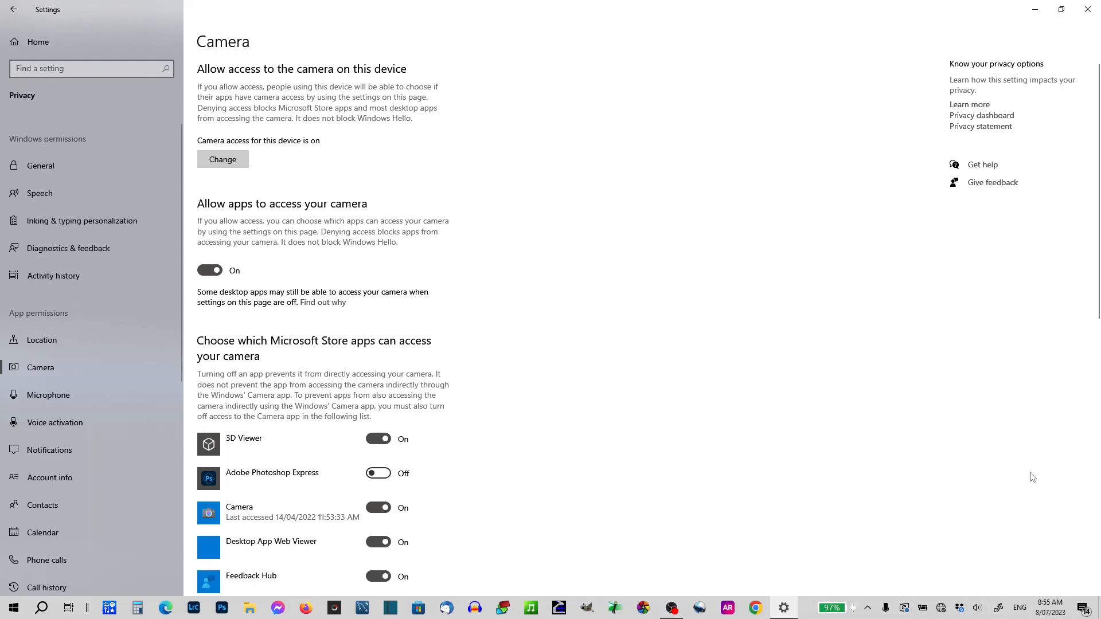
# Toggle desktop-app camera access off, on and off again, dismissing EOS Utility, then return to OBS.
pyautogui.scroll(-3)
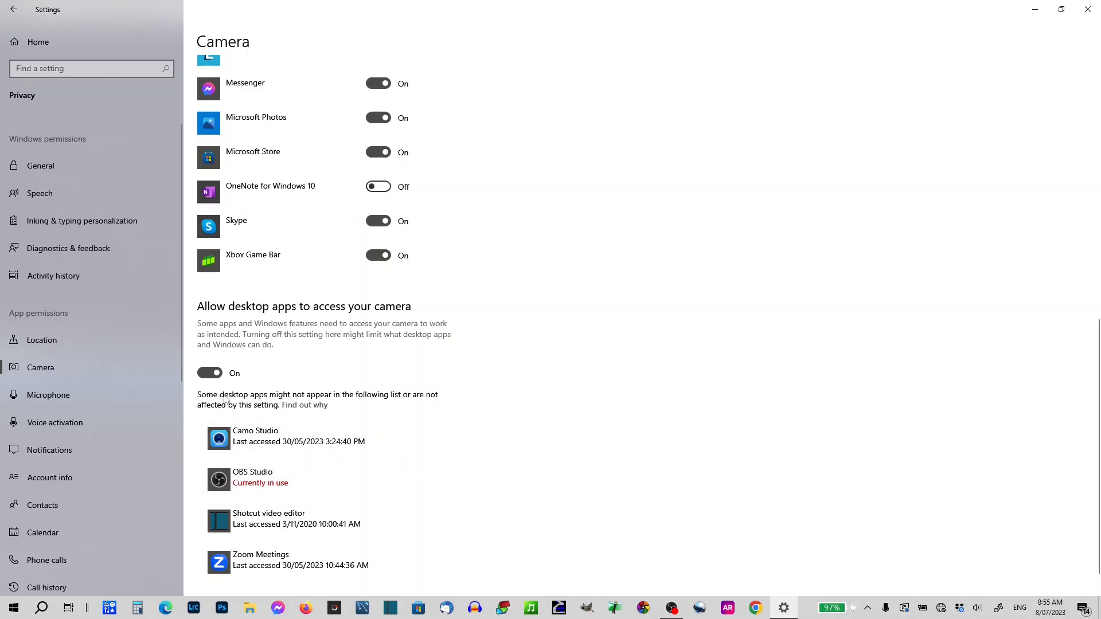
pyautogui.click(209, 372)
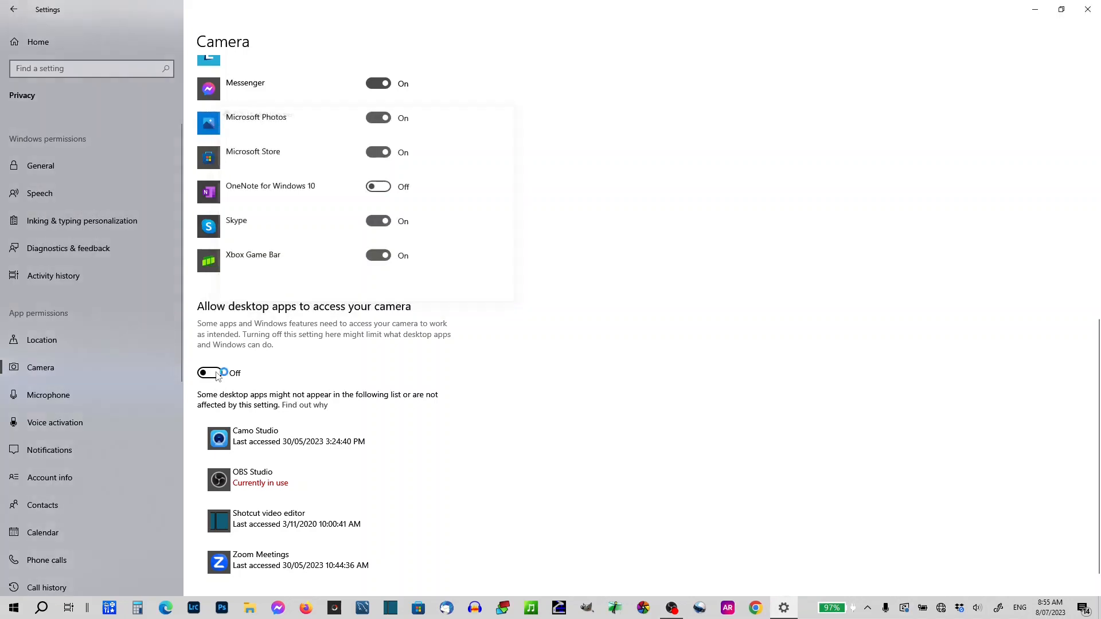
pyautogui.click(209, 372)
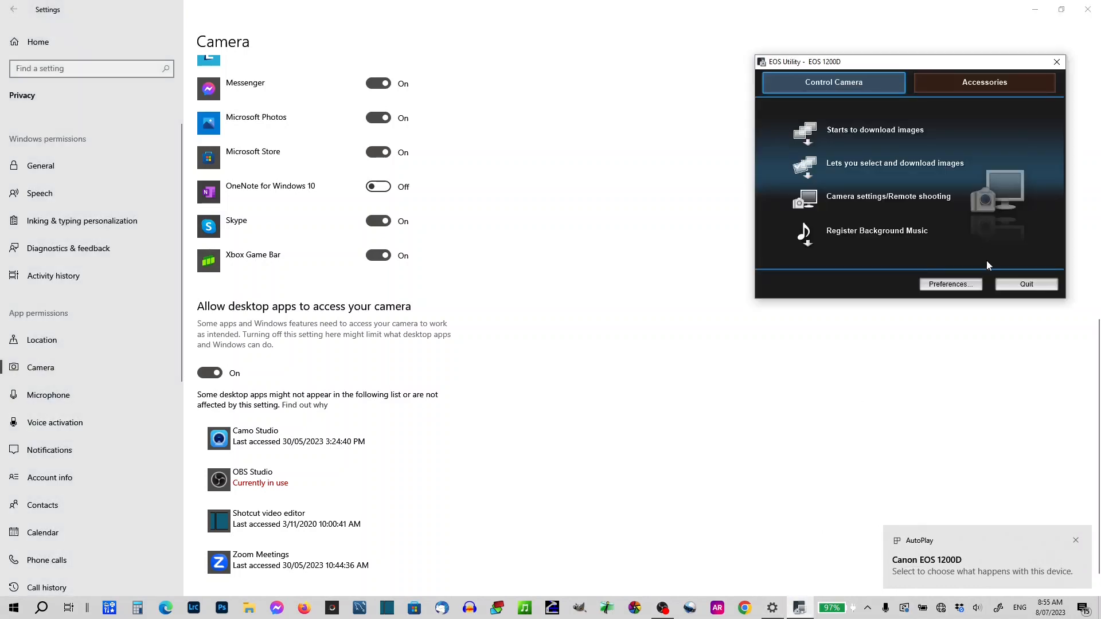
pyautogui.click(1025, 283)
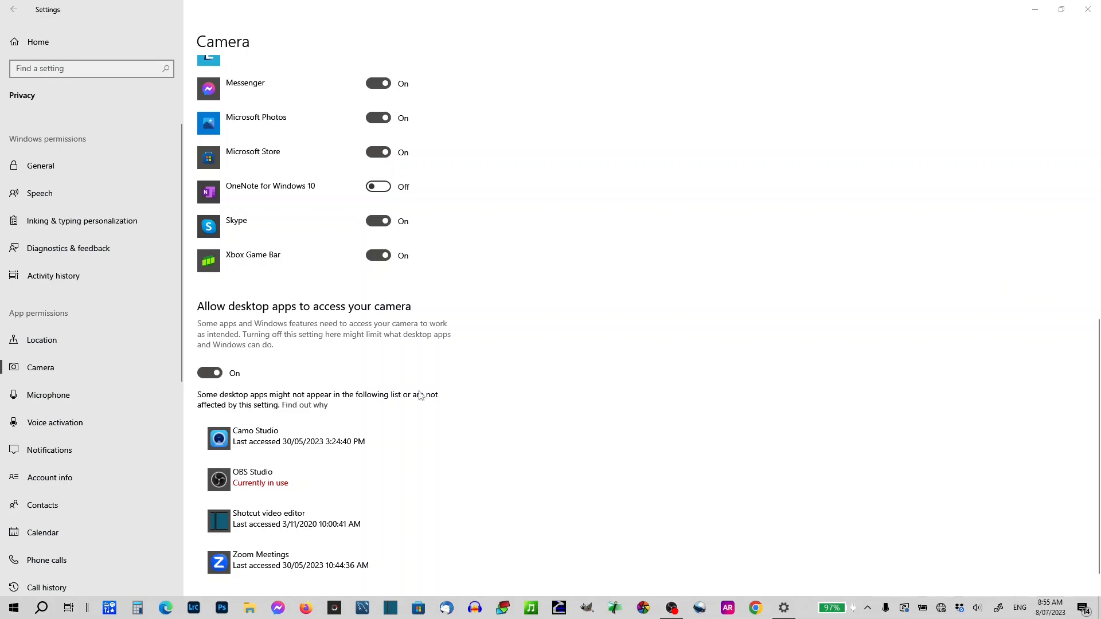
pyautogui.moveTo(231, 402)
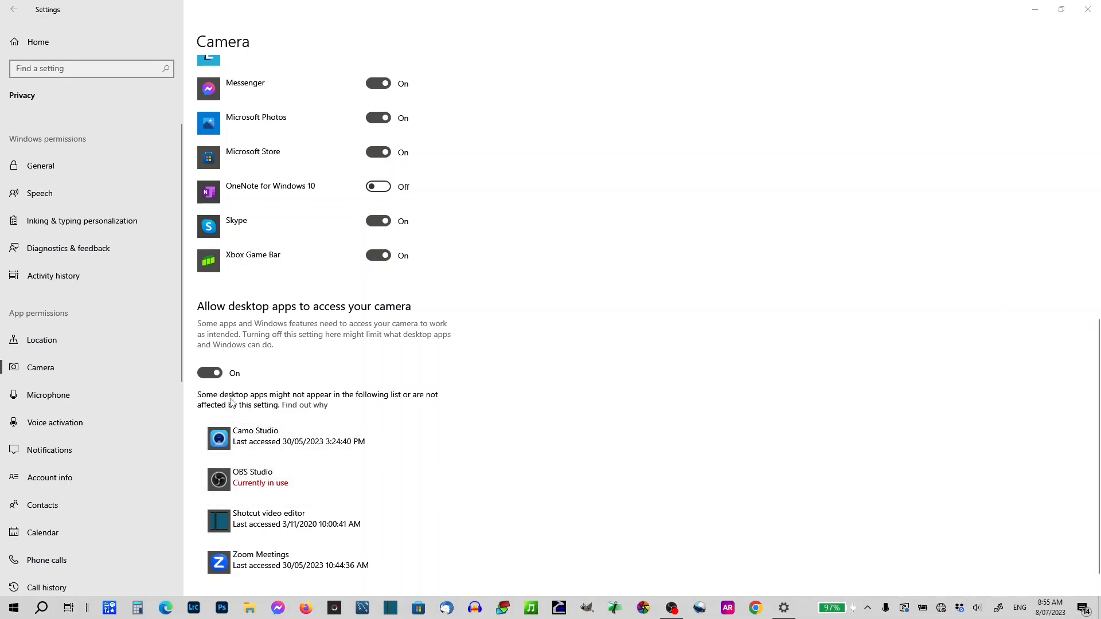
pyautogui.click(209, 372)
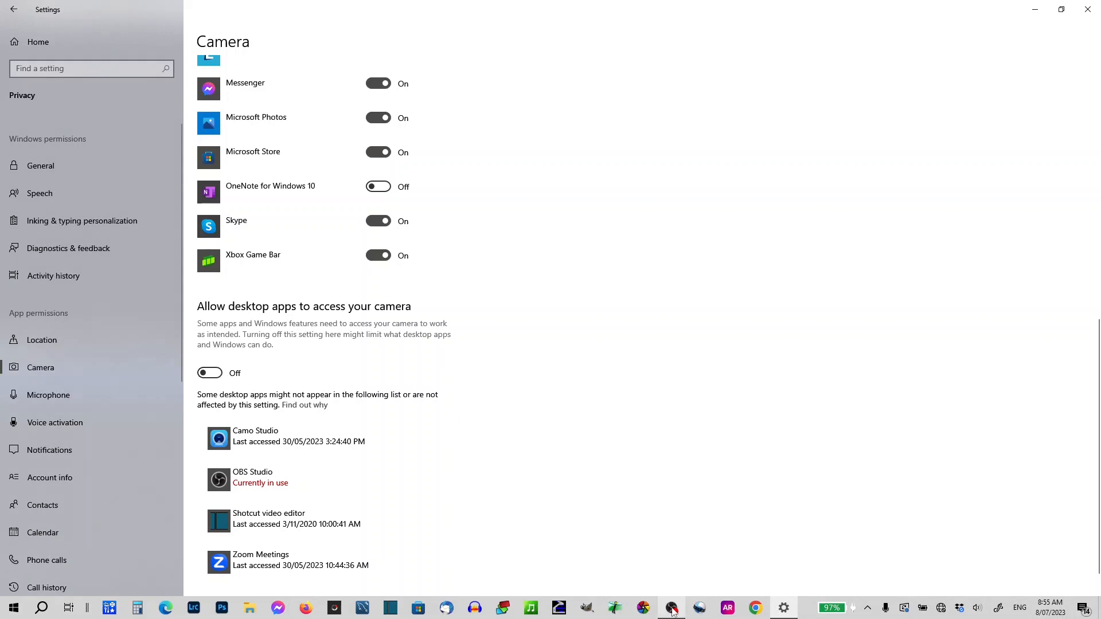
pyautogui.click(671, 607)
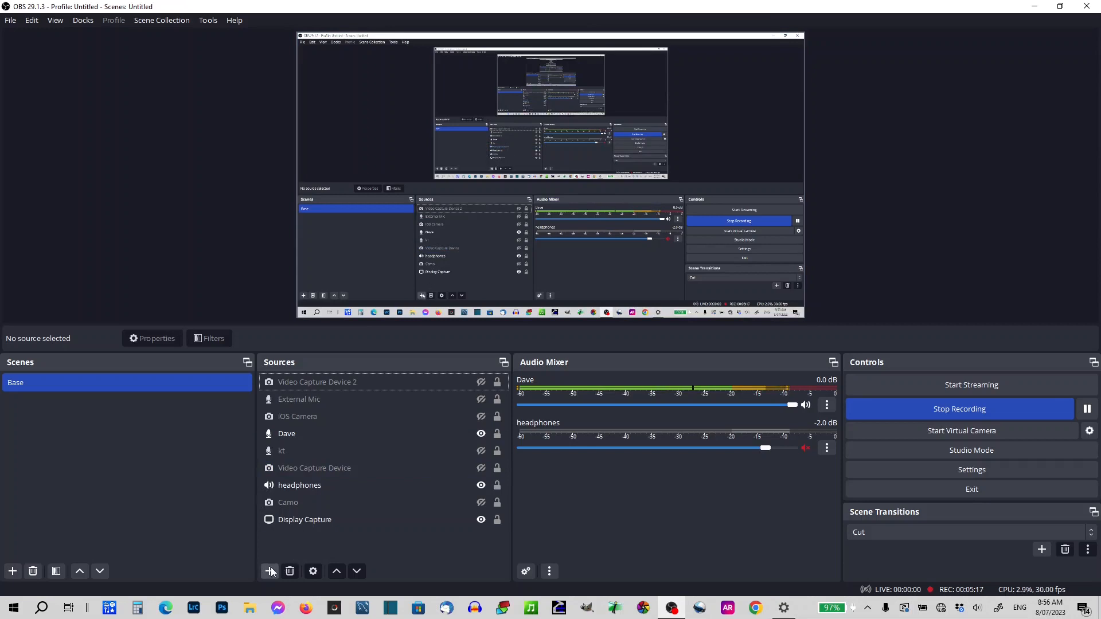
# Create a Video Capture Device source named Cannon with default properties, then switch to Settings.
pyautogui.click(269, 571)
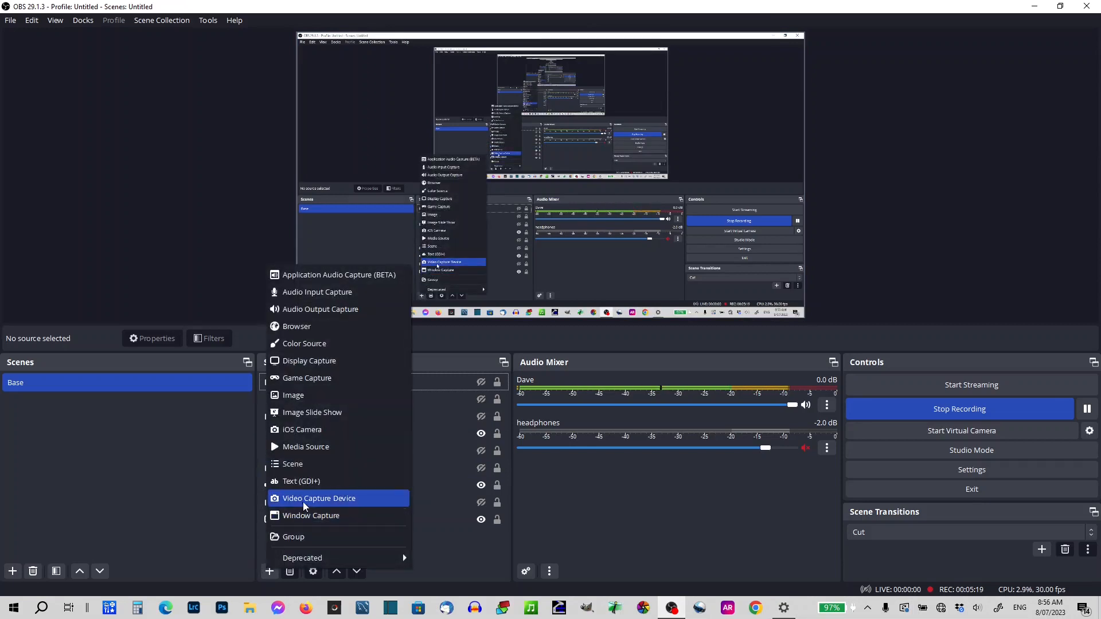
pyautogui.click(318, 498)
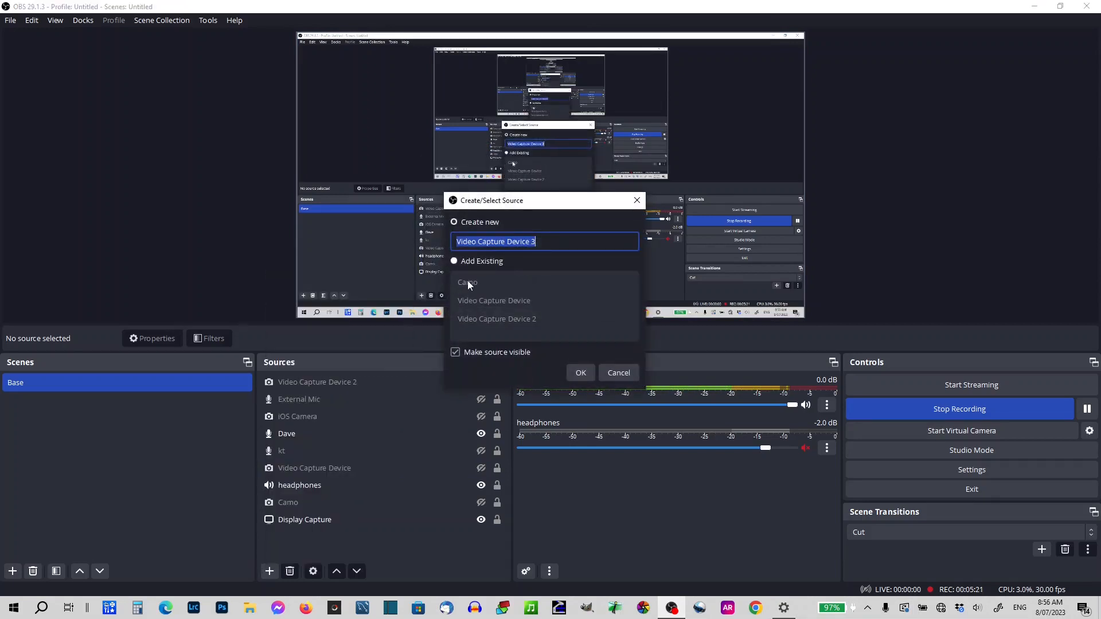
pyautogui.write('Cann')
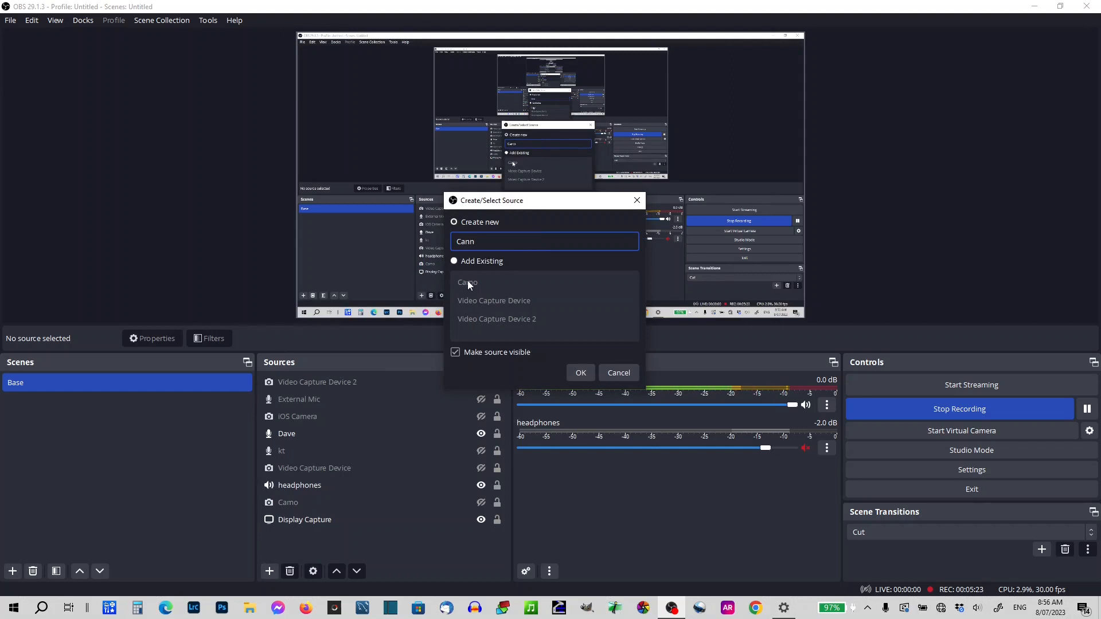
pyautogui.write('on')
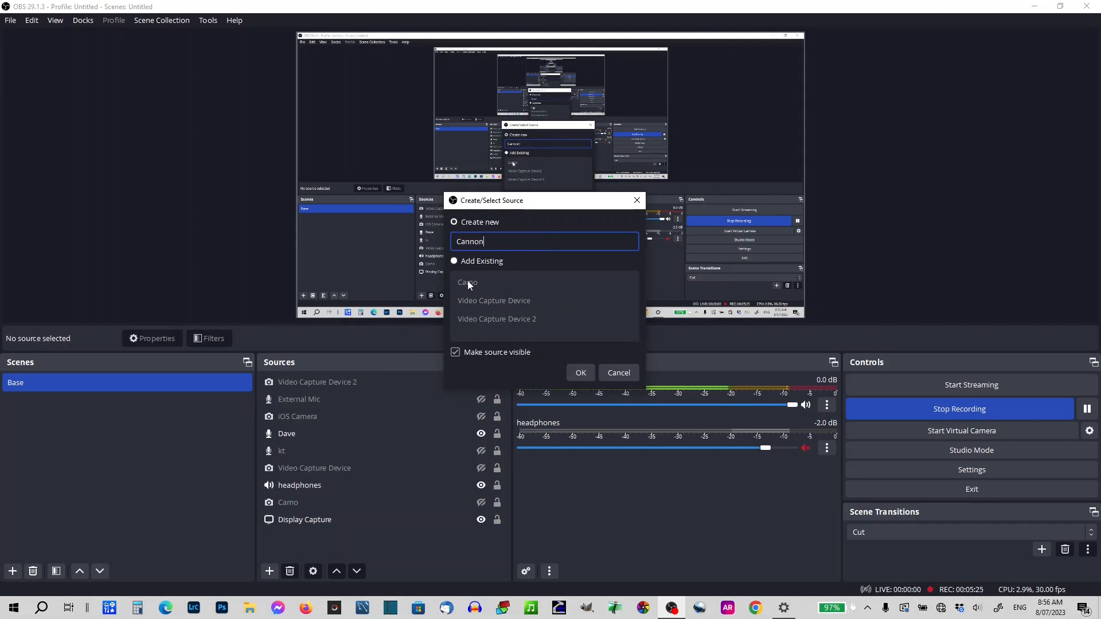
pyautogui.click(580, 372)
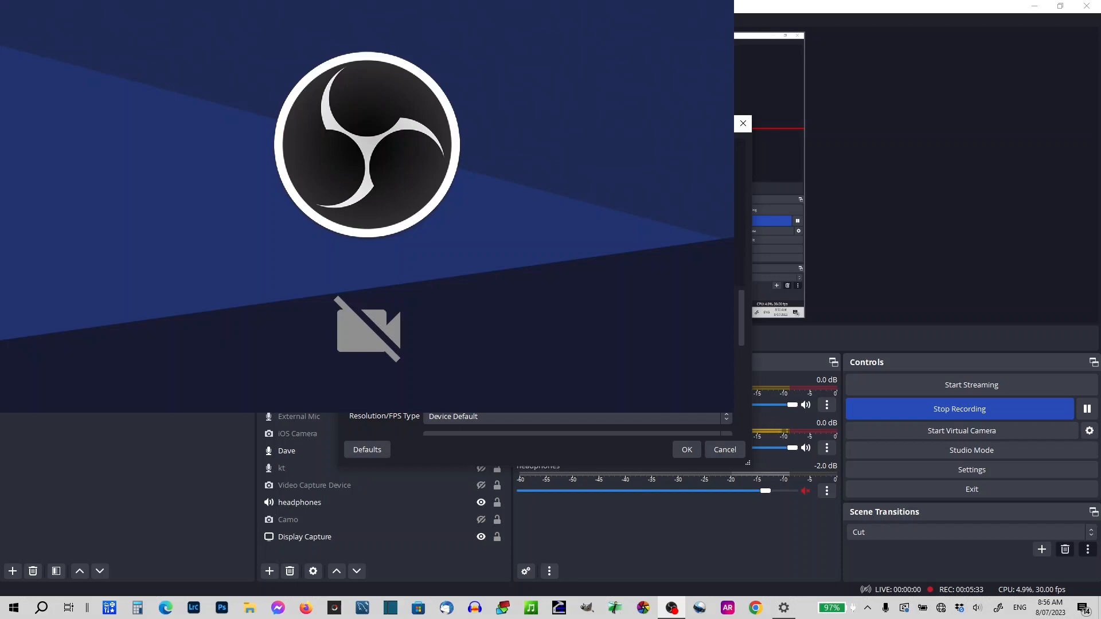
pyautogui.click(686, 449)
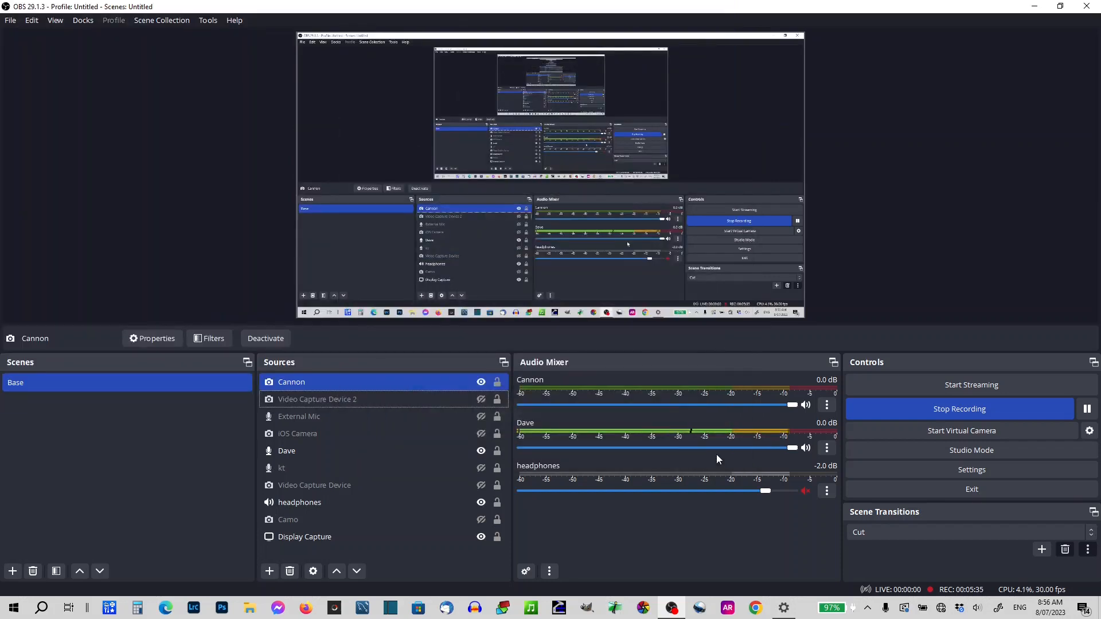
pyautogui.click(783, 608)
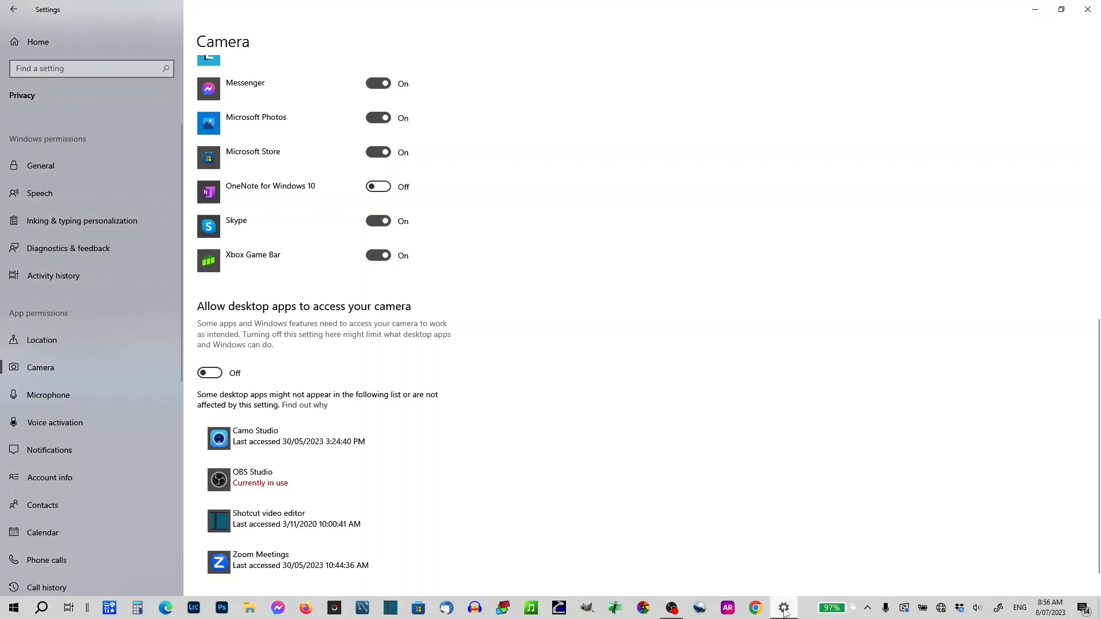
# Switch camera access for desktop apps back On in Windows Settings and return to OBS Studio.
pyautogui.click(209, 373)
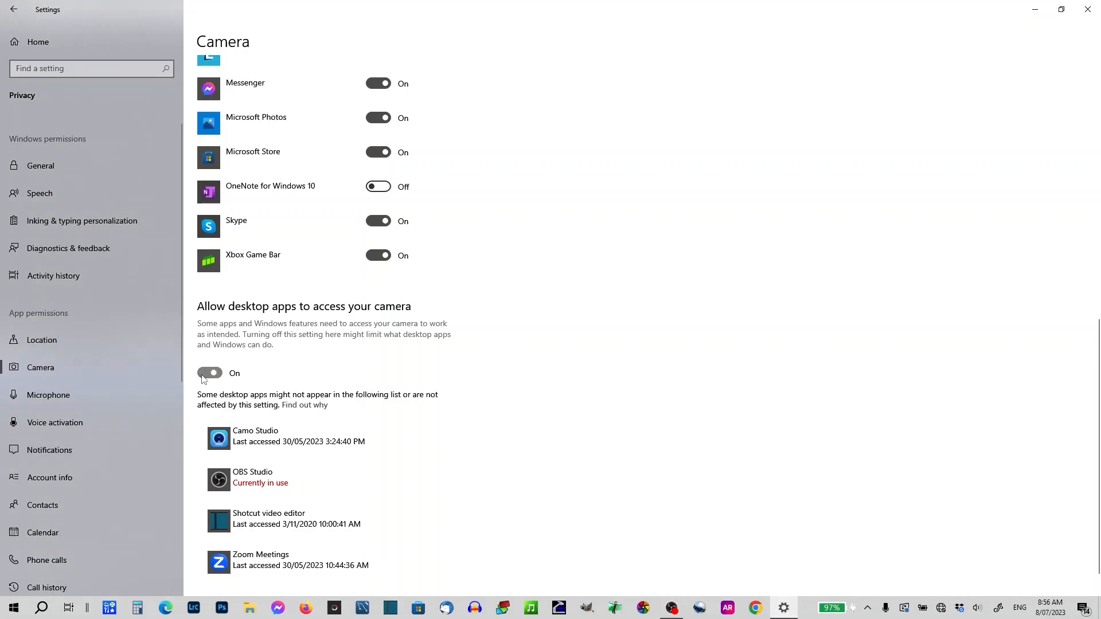
pyautogui.click(208, 373)
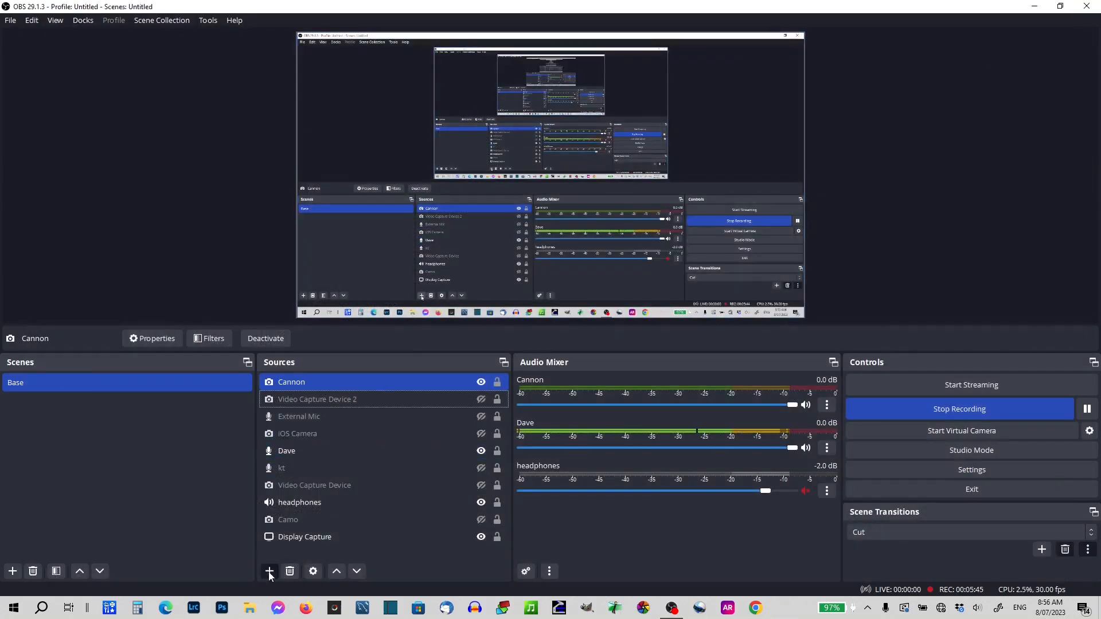
# Add a Video Capture Device source named 'Cannon 2' showing the camera's live image and accept its properties.
pyautogui.click(269, 571)
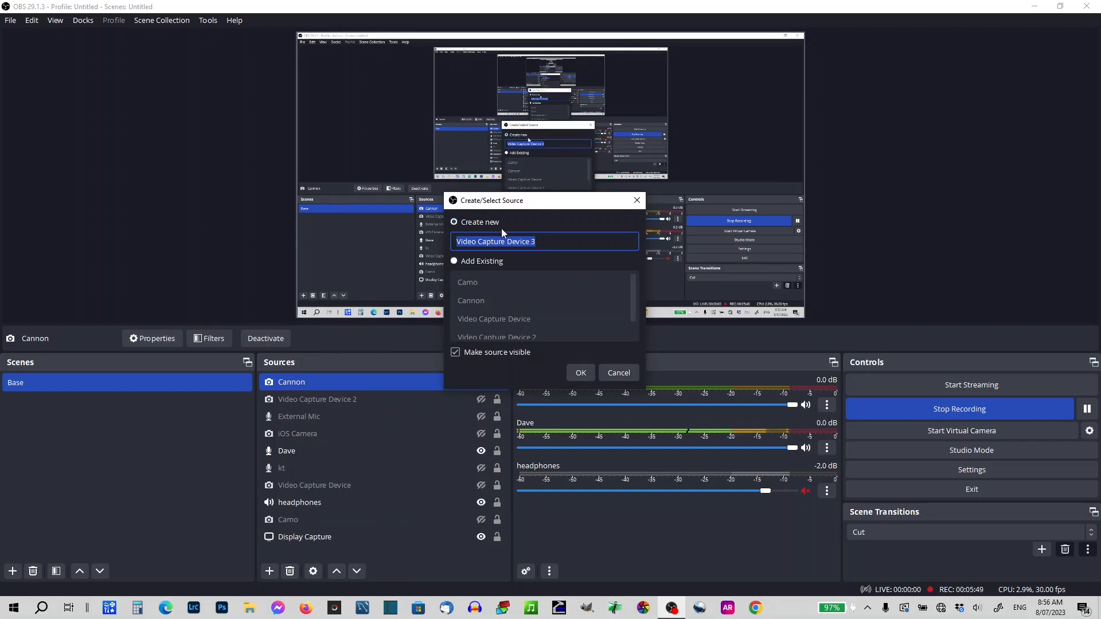
pyautogui.write('Cannon 2')
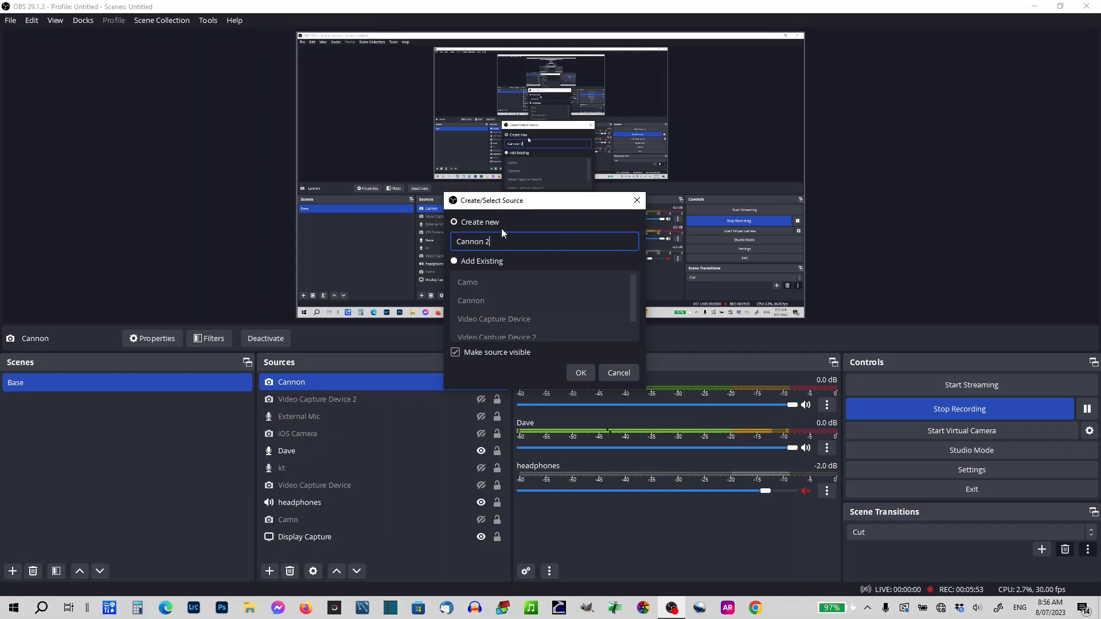
pyautogui.click(580, 373)
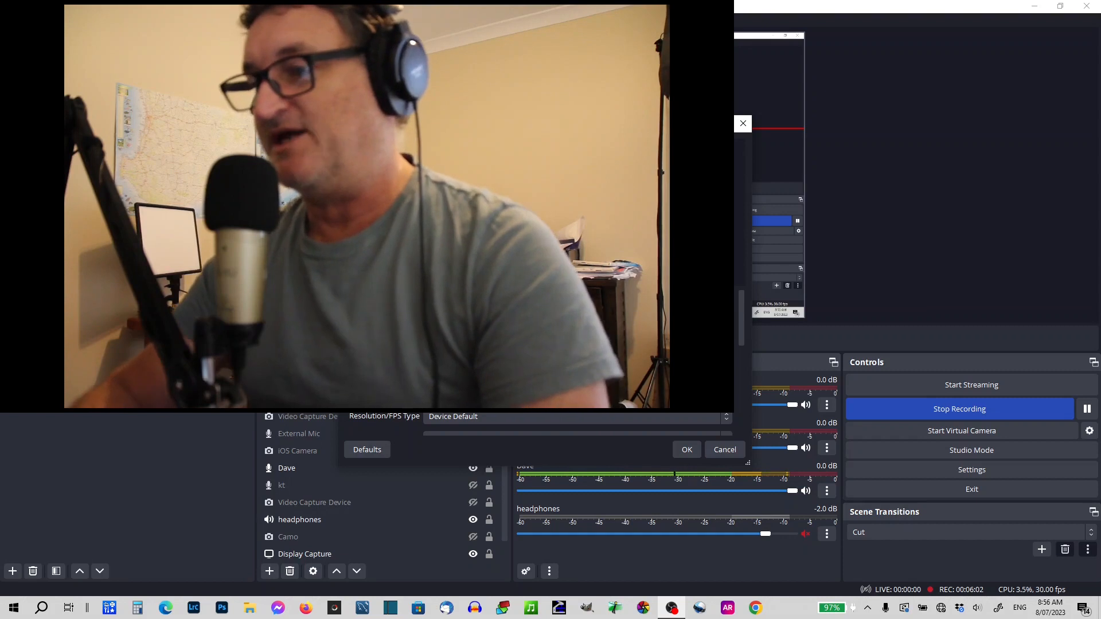
pyautogui.click(685, 450)
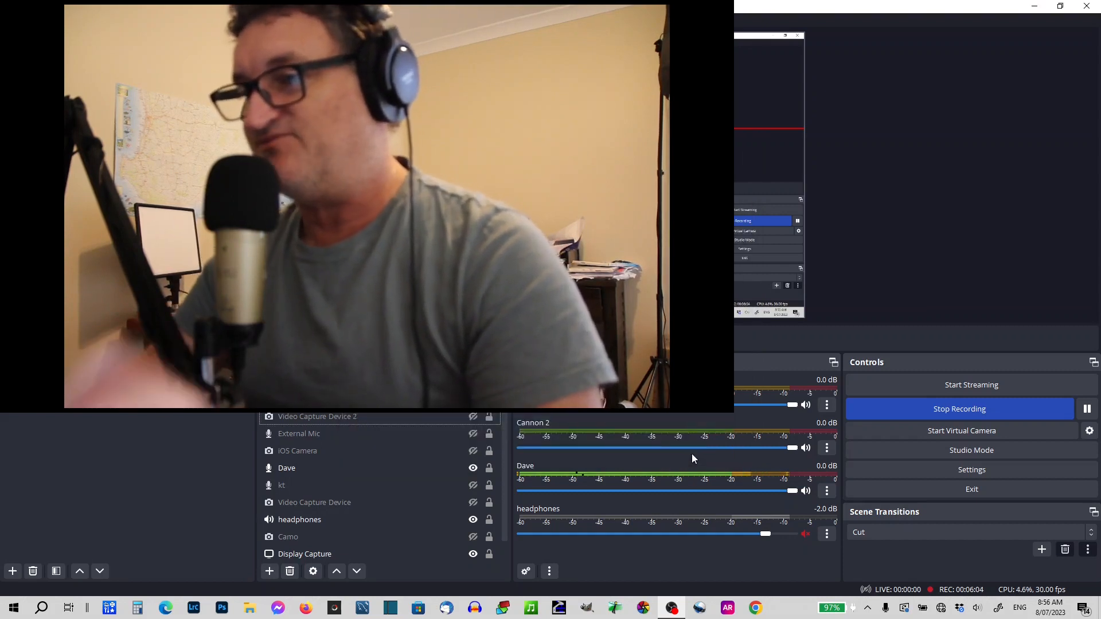